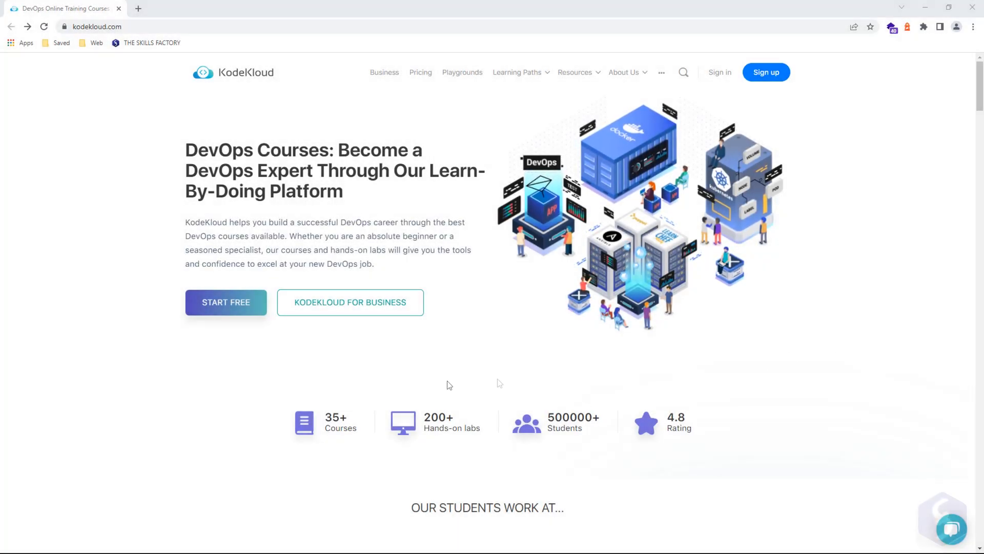
mouse_move(220, 387)
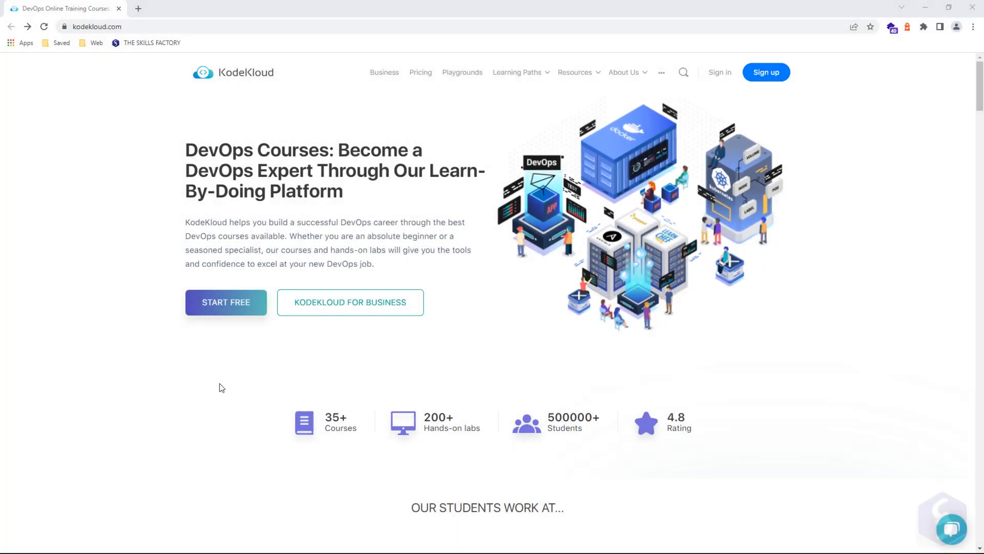
Scroll down the kodekloud.com DevOps courses home page toward the profile welcome page.
scroll("down", 3)
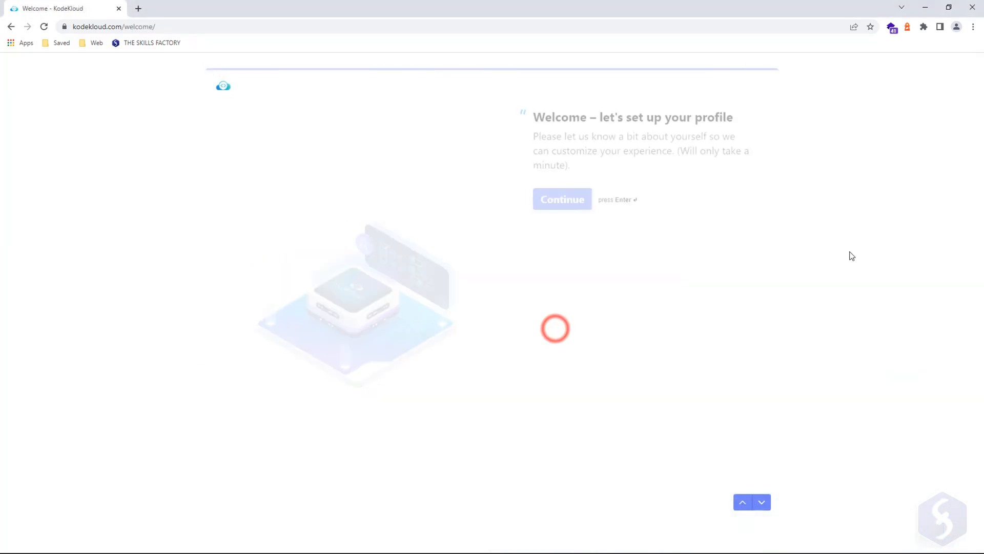
Answer the profile questions with job role Webmaster and 6 years of experience.
left_click(562, 199)
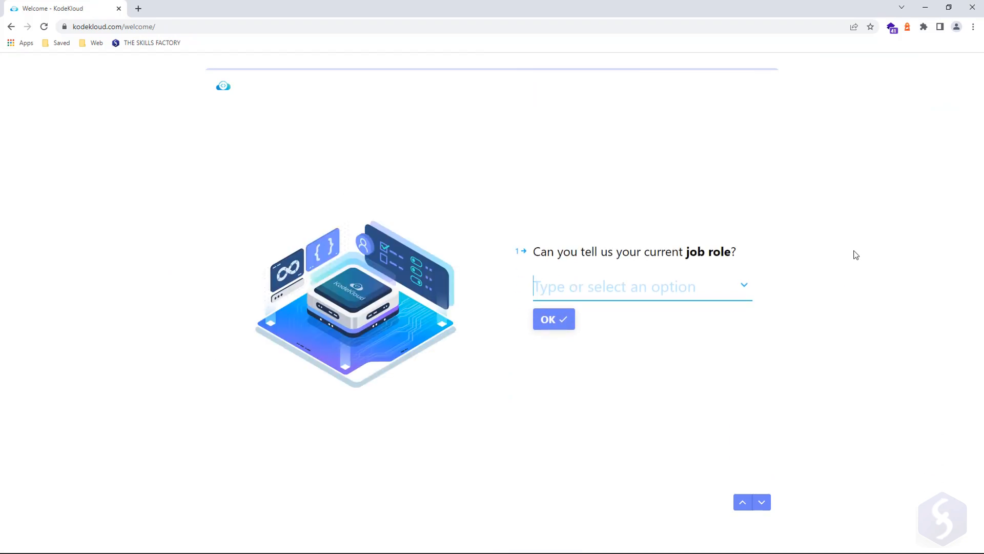
type("Webmaster")
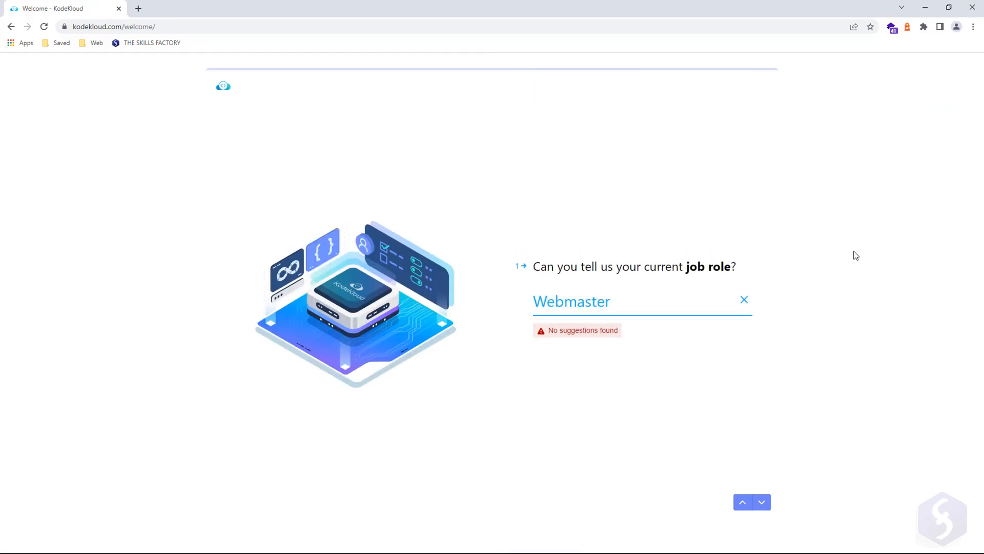
mouse_move(762, 501)
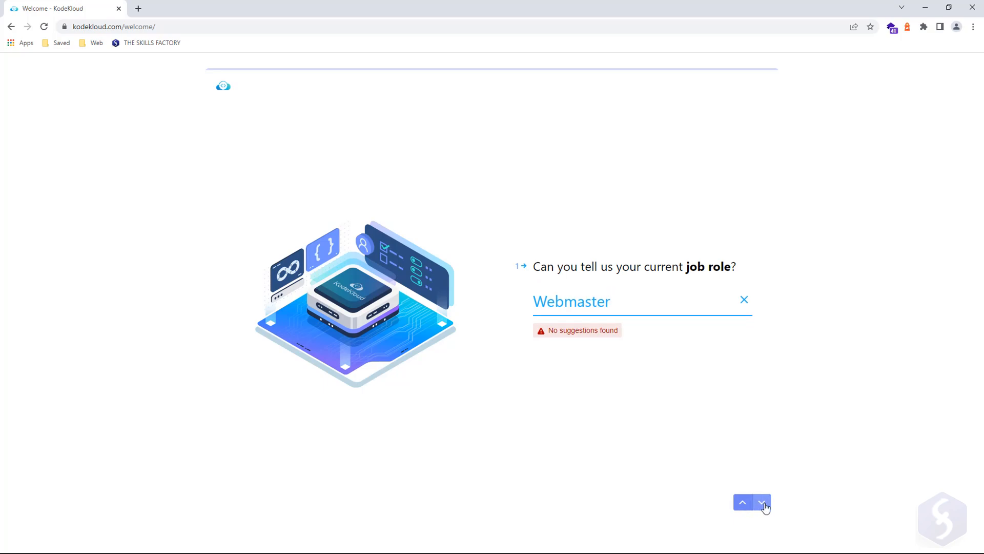
left_click(762, 502)
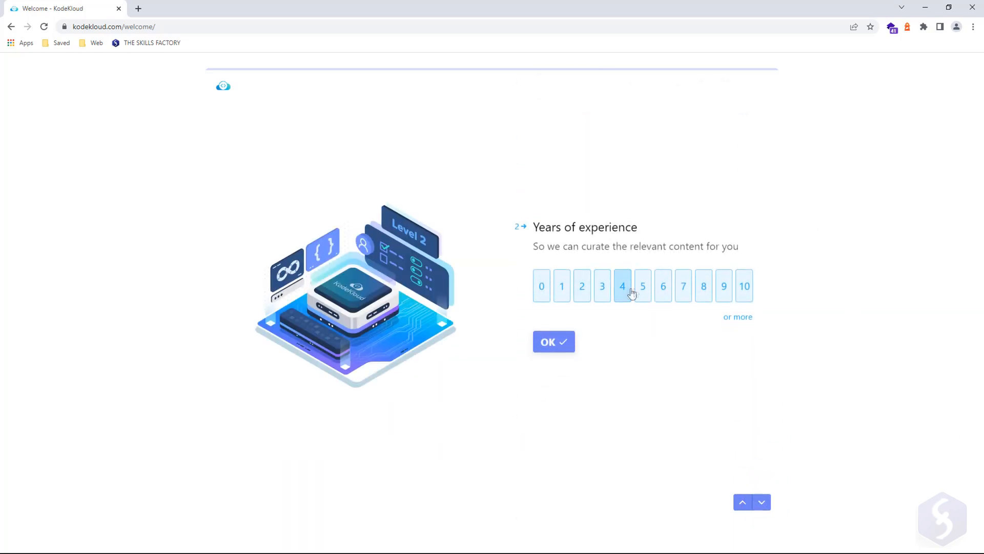
left_click(663, 286)
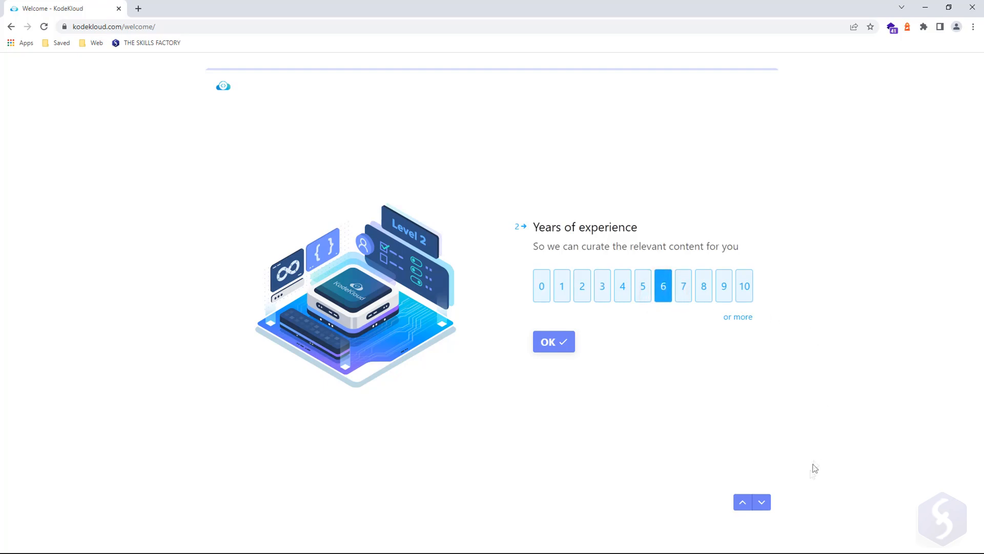
left_click(554, 342)
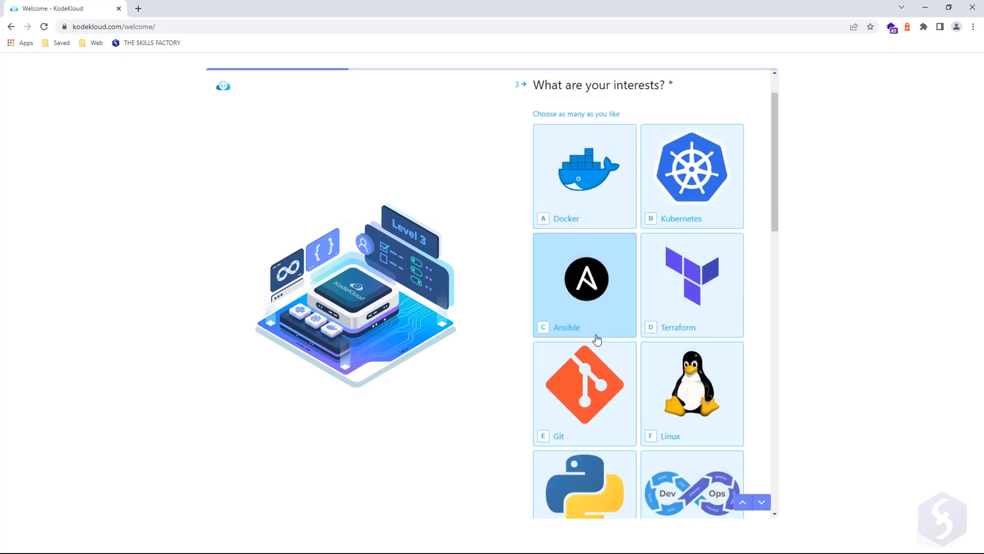
scroll("down", 3)
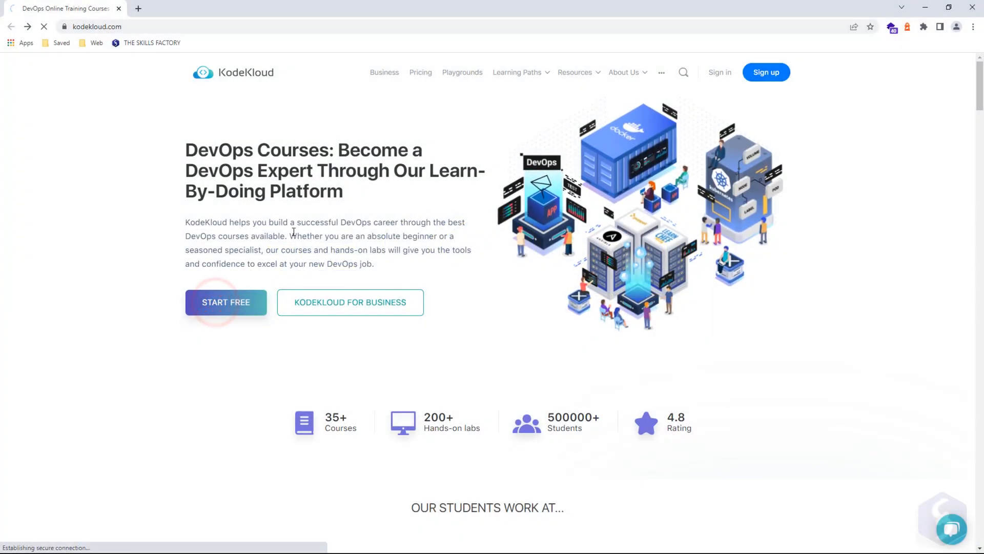
left_click(225, 302)
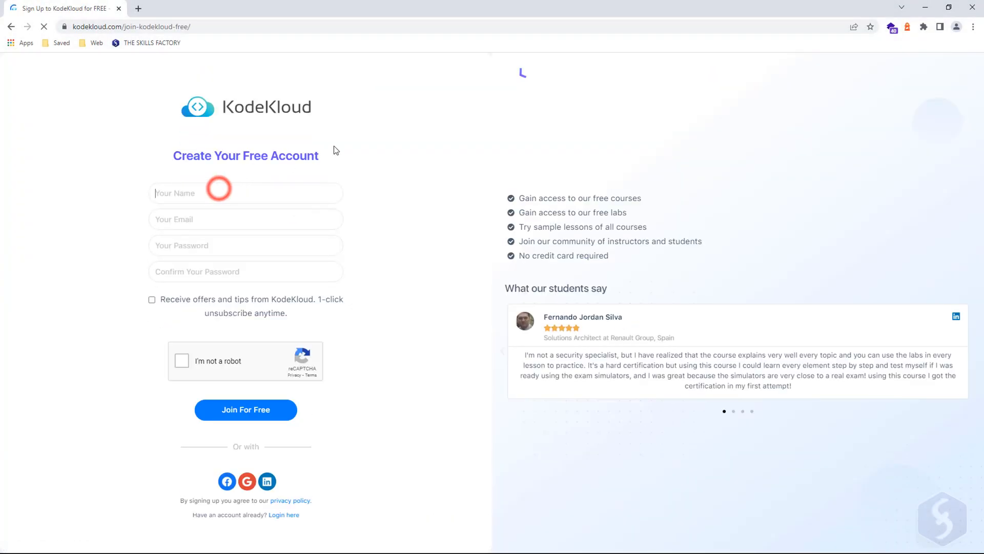
type("John")
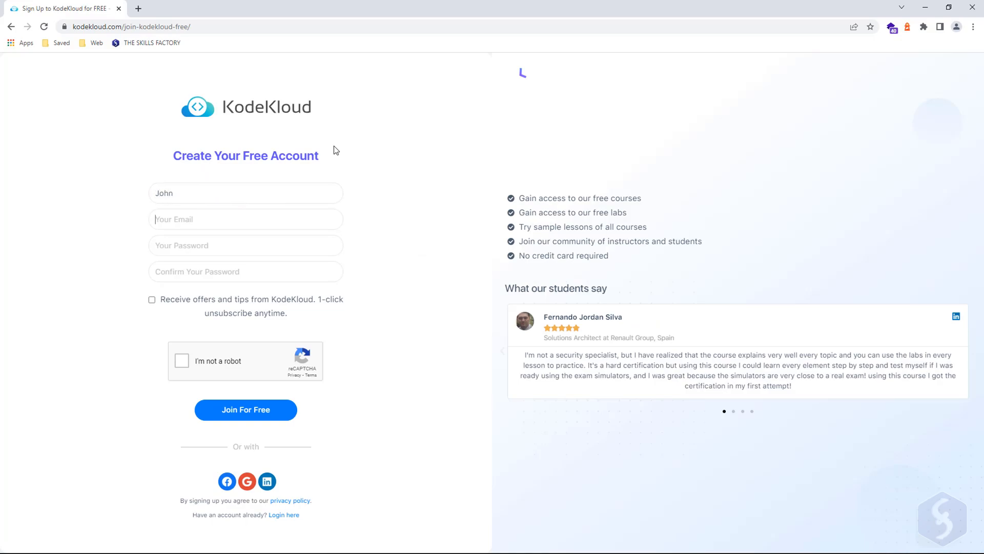
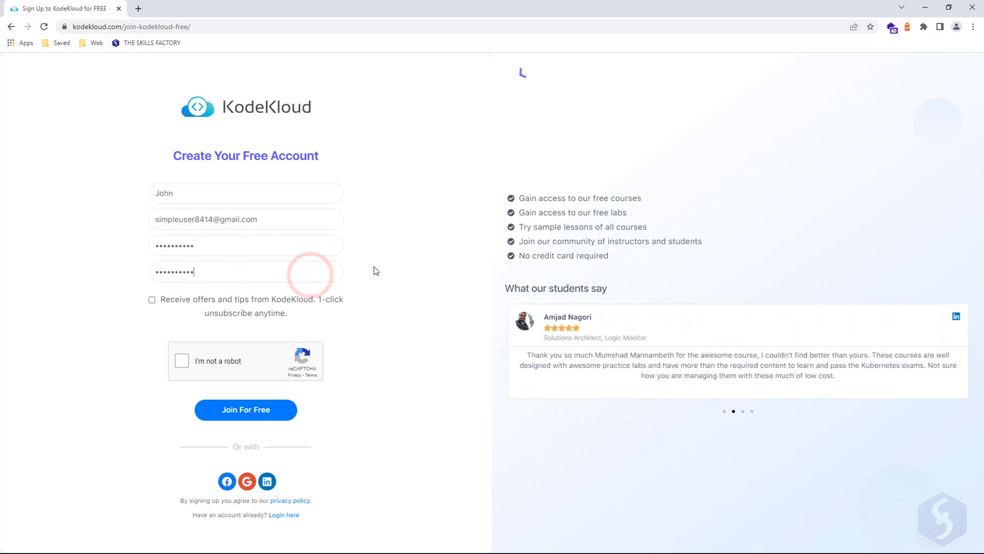
left_click(184, 361)
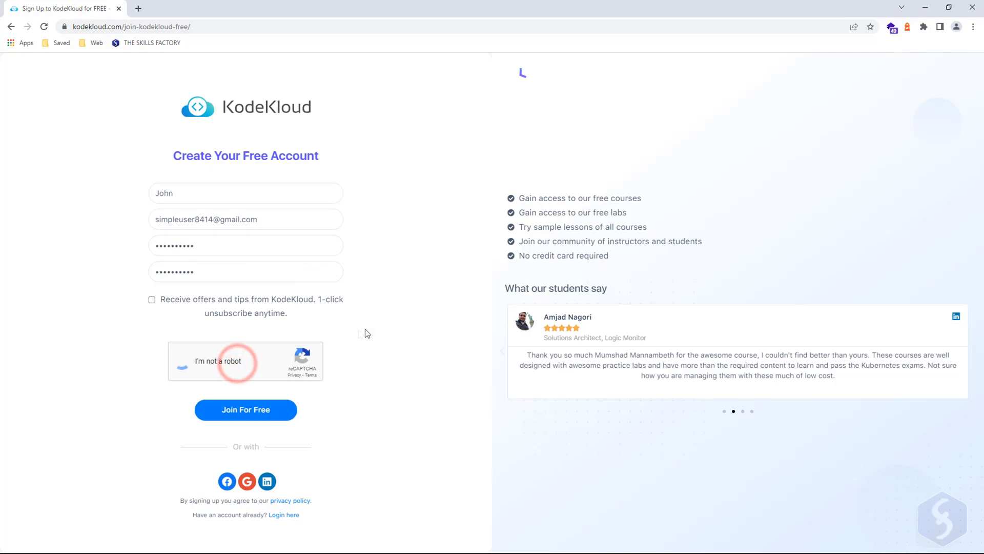
left_click(182, 361)
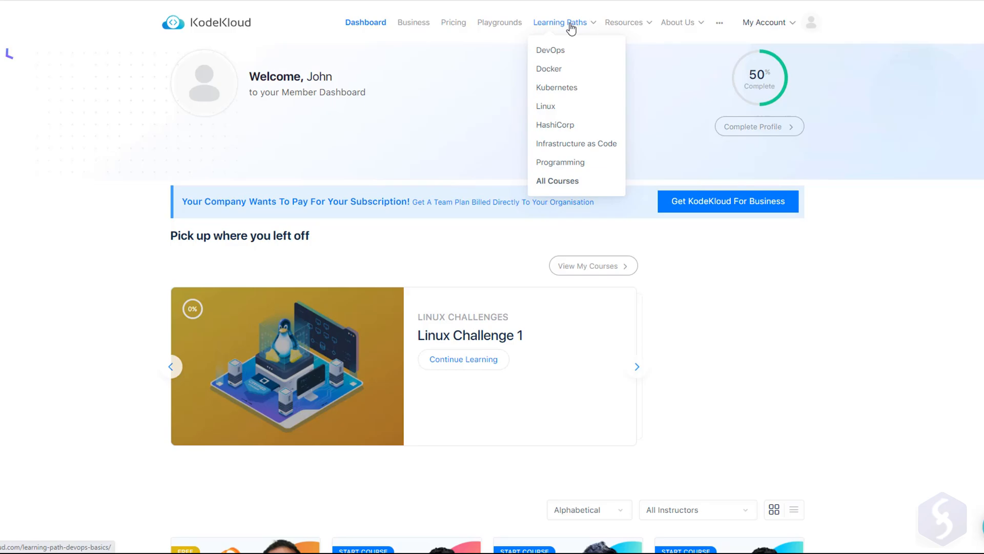
Browse the DevOps, Docker, Kubernetes and Linux learning paths, scrolling through the Linux path.
left_click(551, 50)
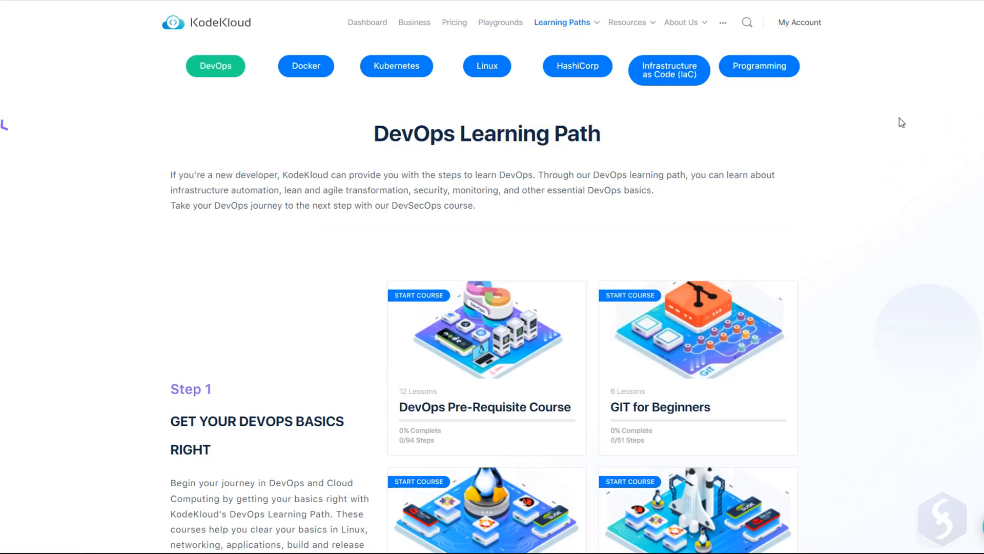
mouse_move(319, 72)
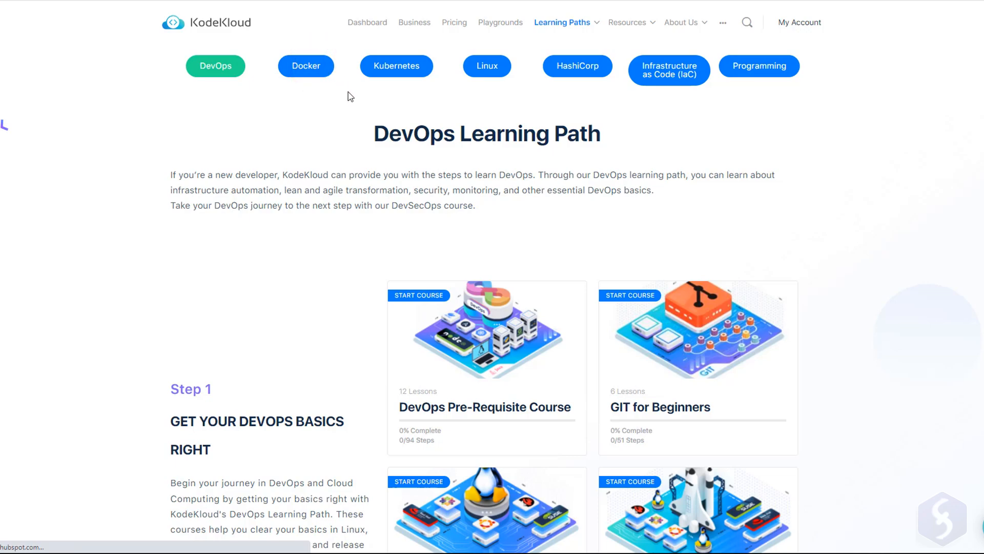
left_click(306, 65)
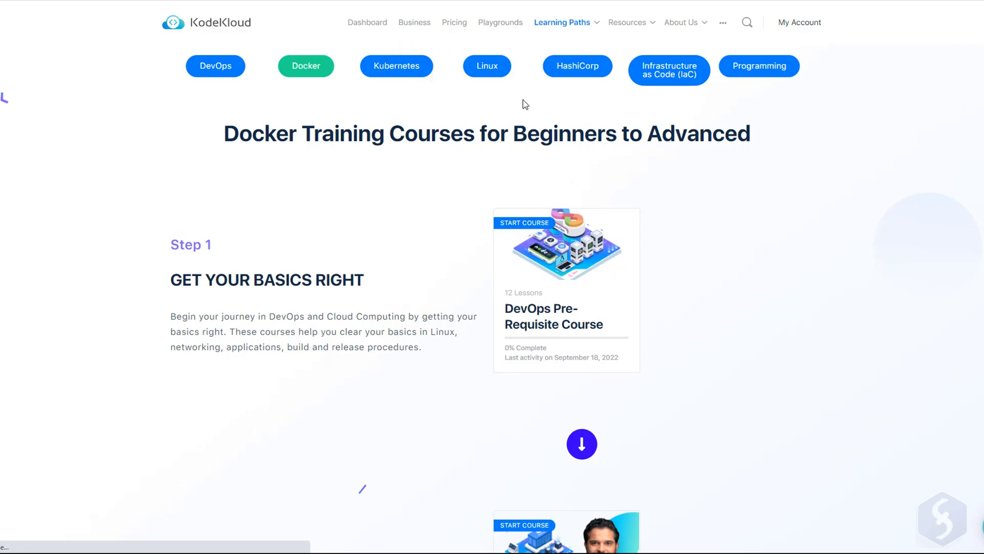
left_click(397, 66)
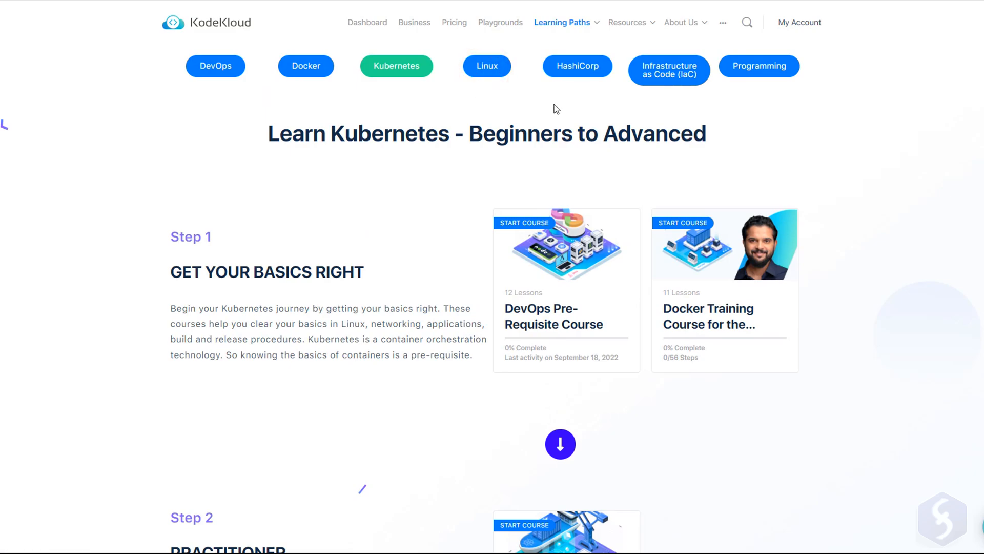
left_click(487, 66)
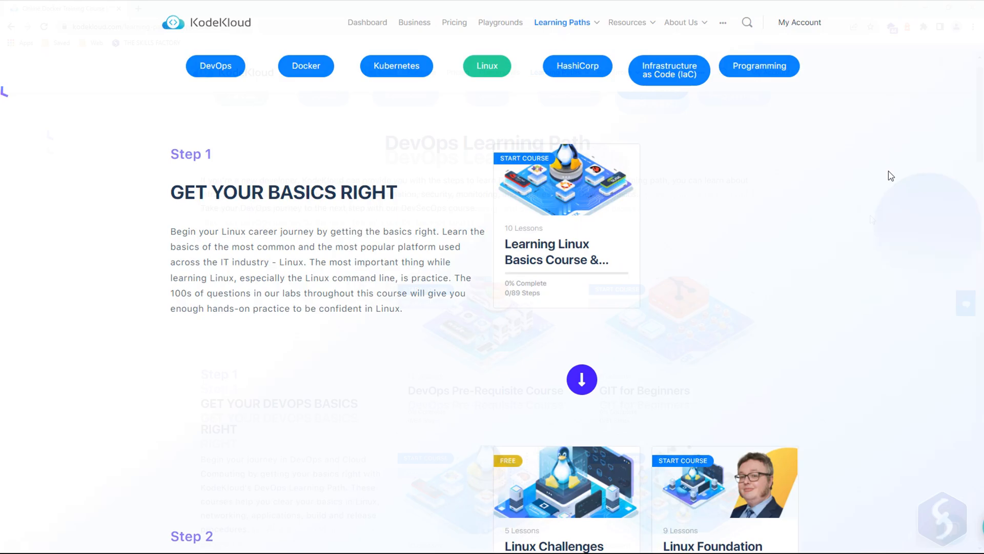
scroll("down", 3)
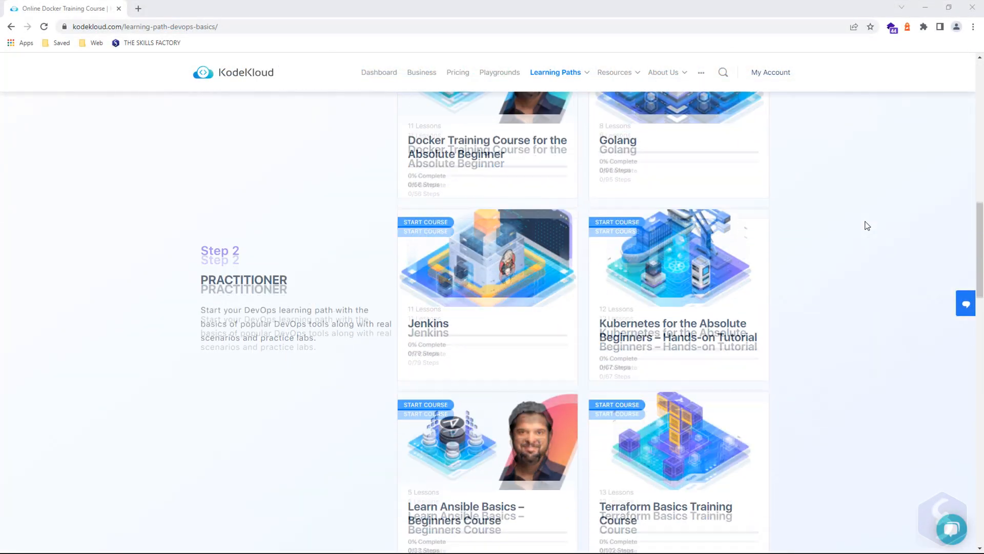
scroll("down", 3)
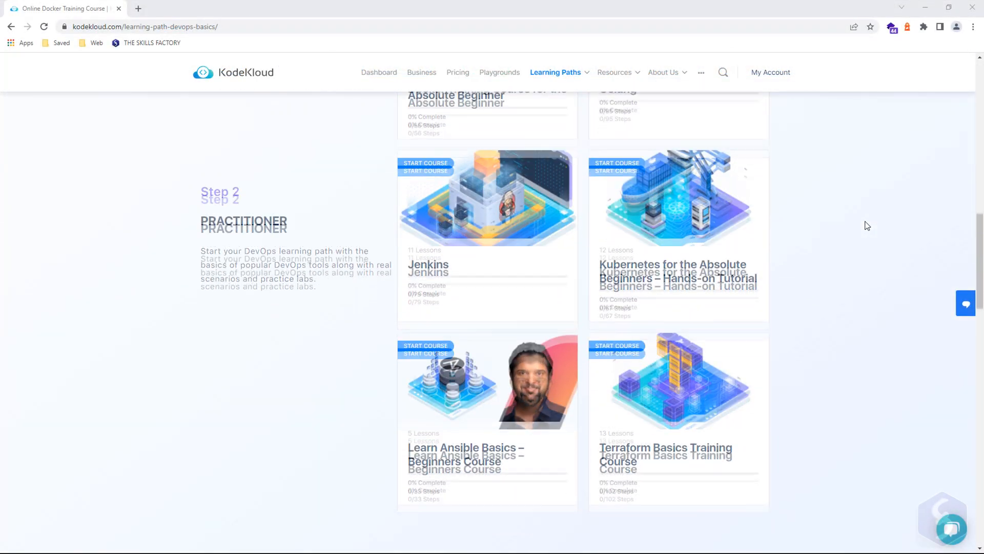
scroll("down", 3)
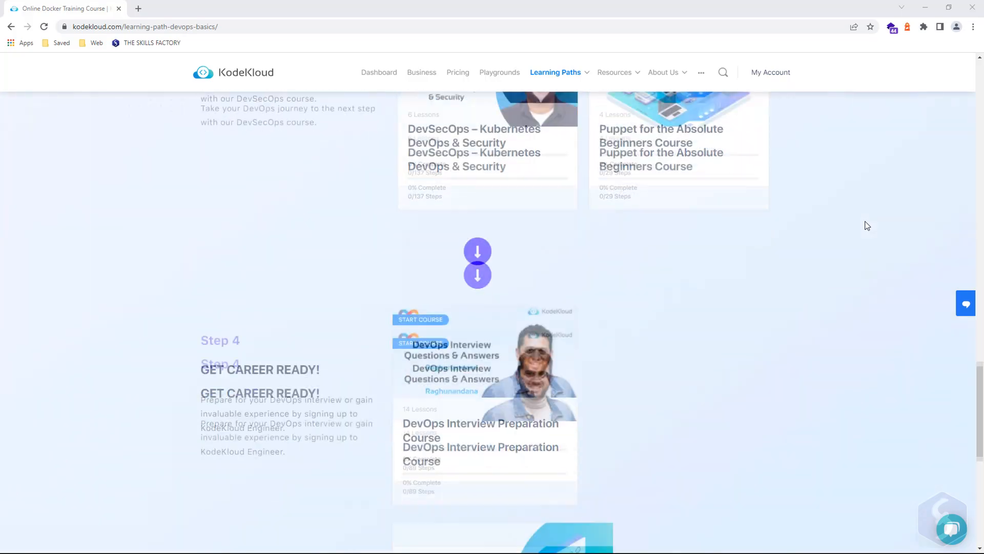
scroll("down", 3)
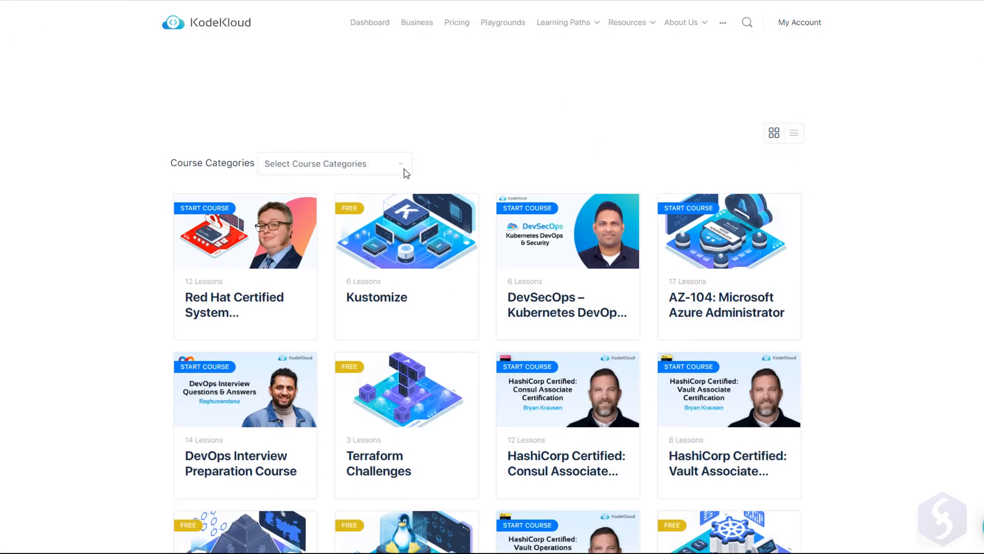
Filter the course catalogue to Linux and open Learning Linux Basics Course & Labs.
left_click(334, 163)
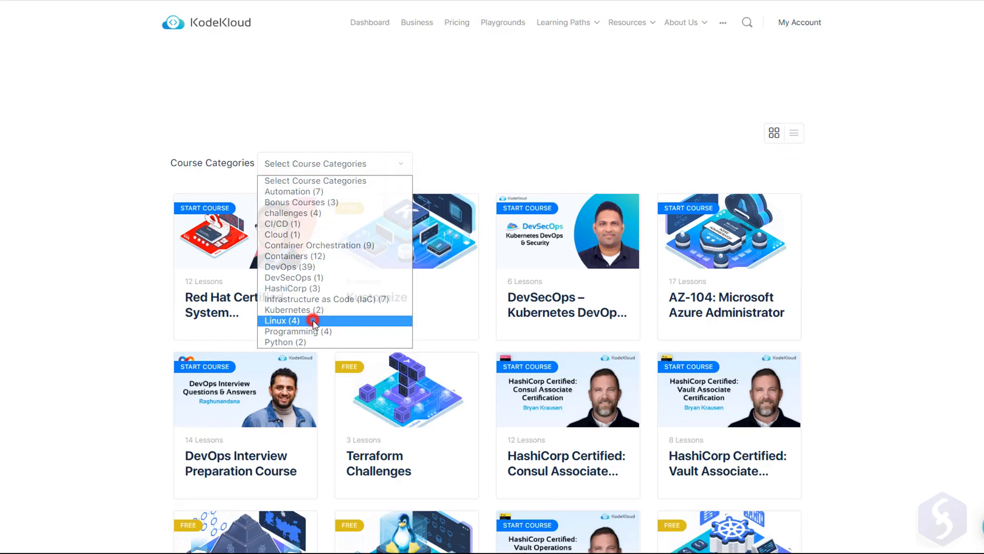
left_click(307, 321)
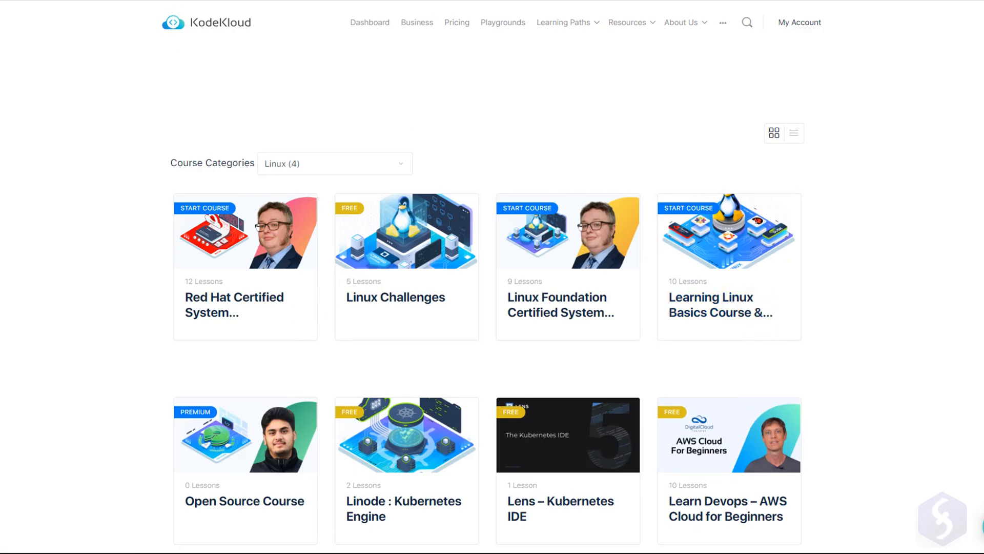
left_click(720, 305)
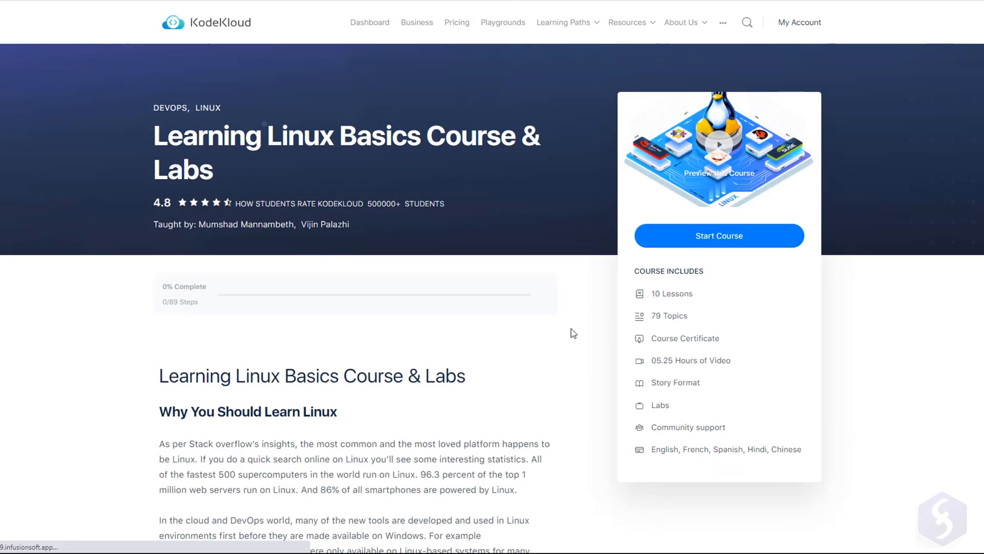
left_click(731, 236)
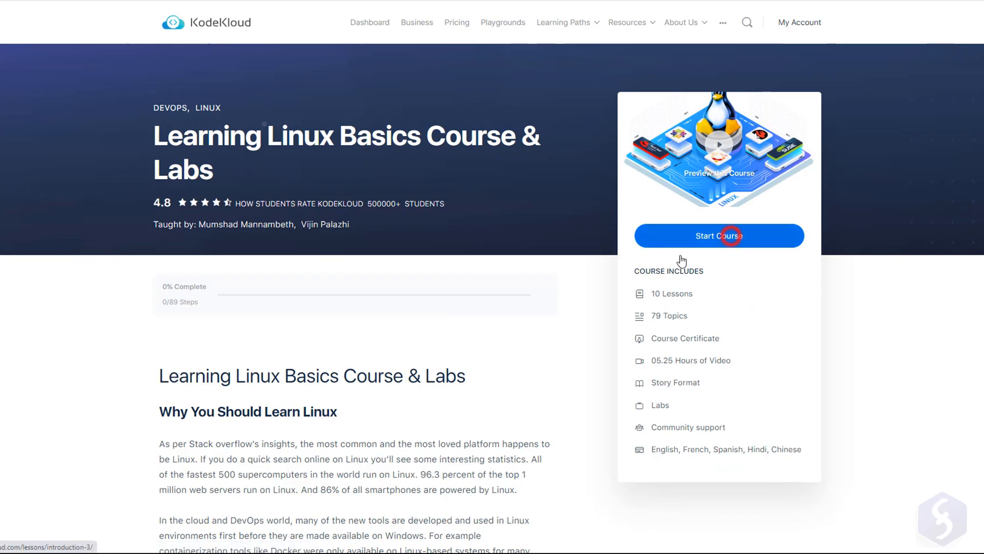
Start the Working with the Shell lab, dismiss the tour tip, and run ls and pwd.
left_click(719, 236)
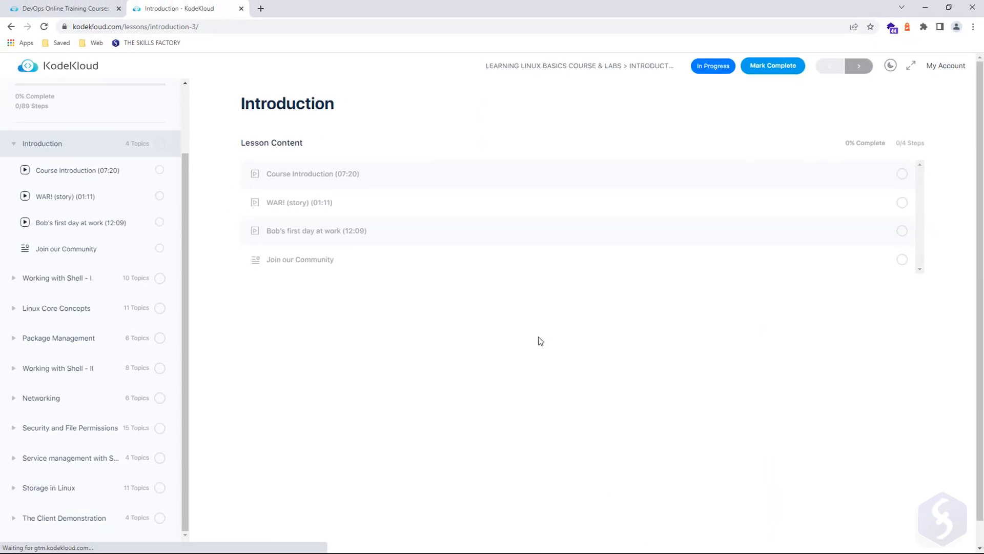
left_click(314, 174)
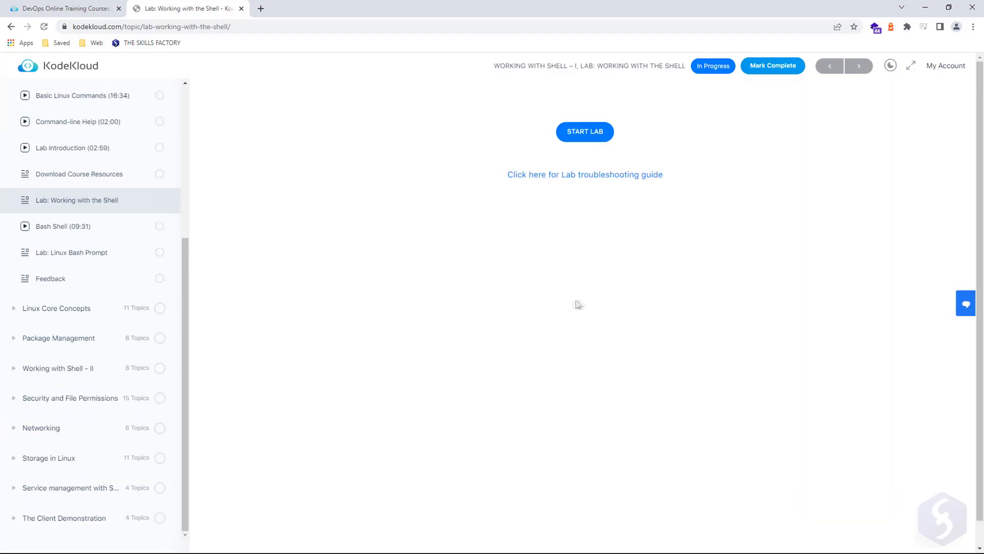
left_click(585, 132)
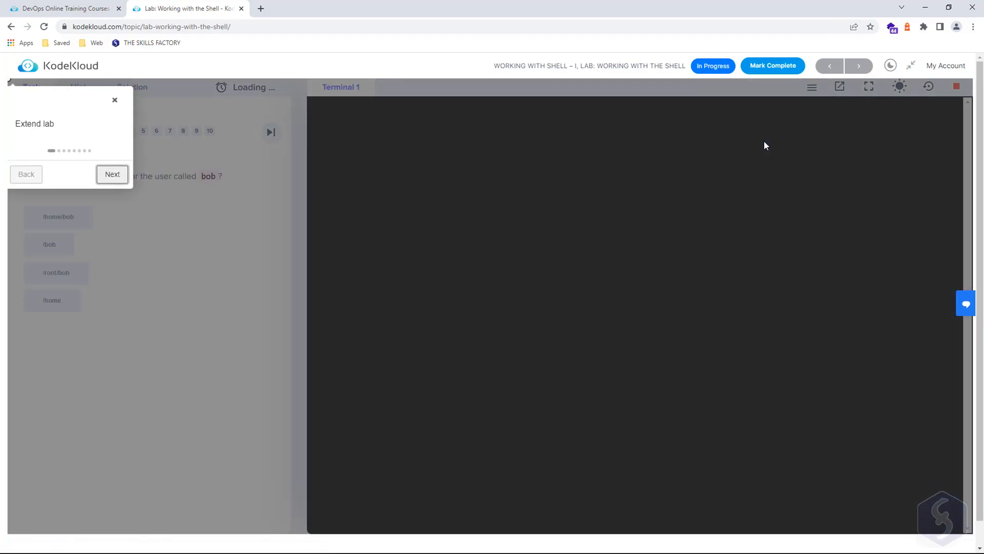
left_click(115, 100)
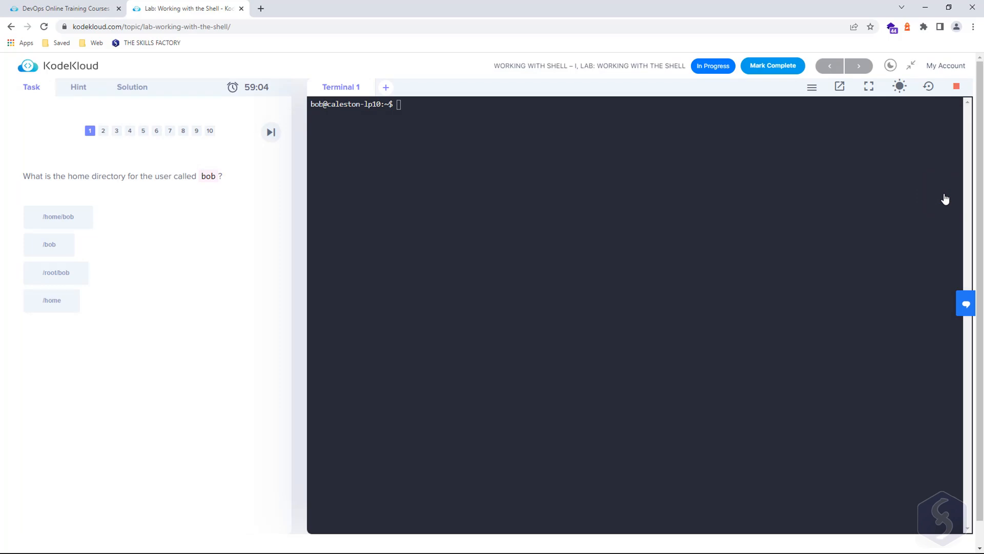
mouse_move(85, 220)
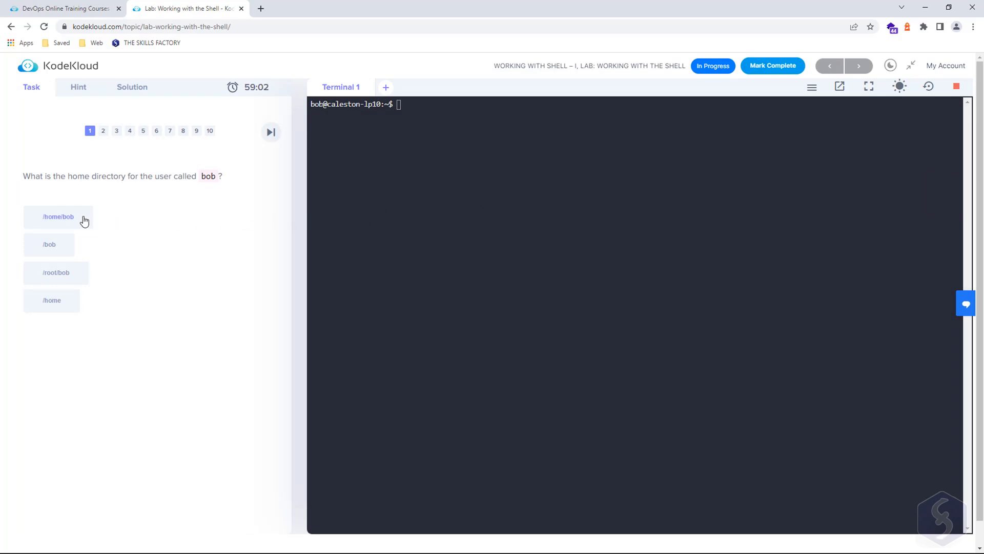
mouse_move(68, 310)
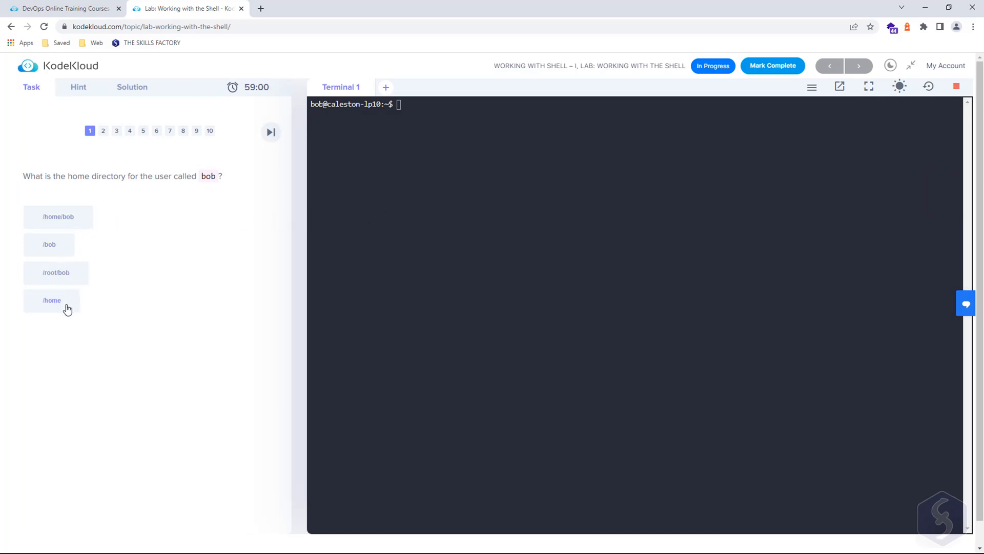
type("ls")
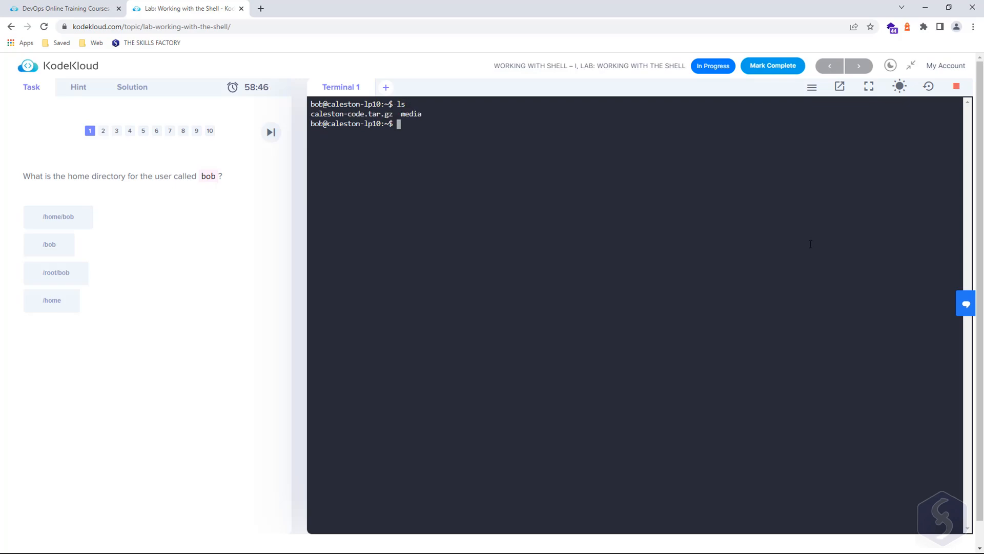
type("pwd")
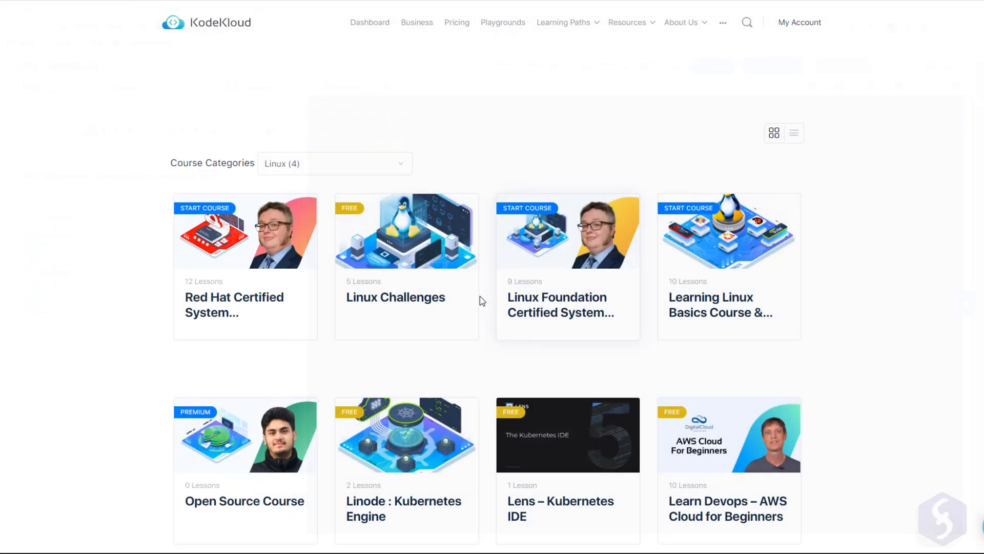
Open the Linux Challenges course and its Linux Challenge 1 topic.
left_click(403, 313)
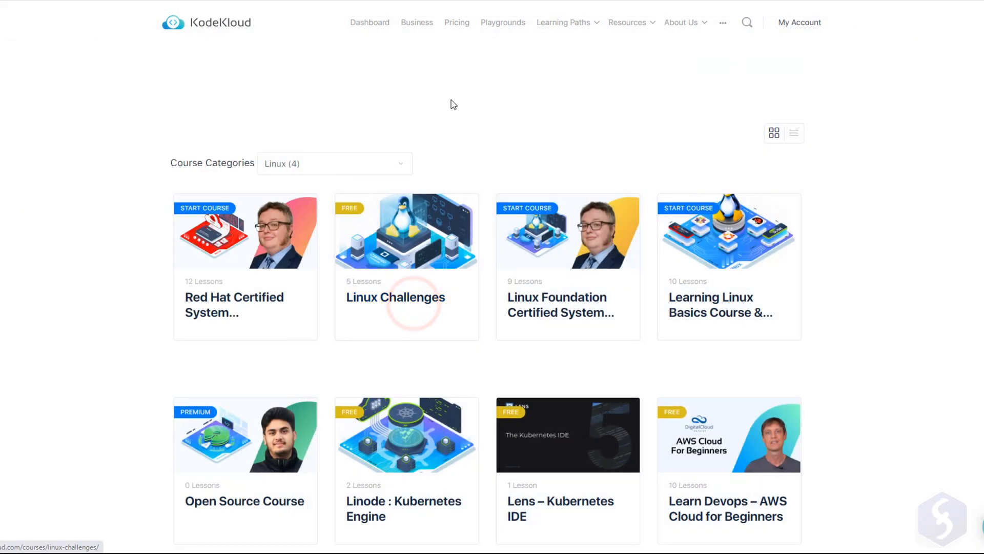
left_click(396, 297)
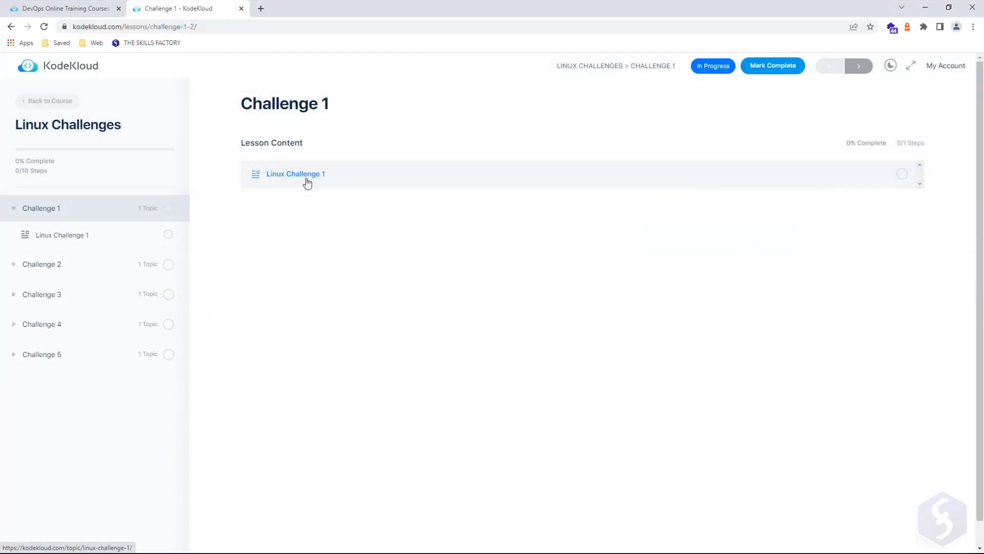
left_click(295, 174)
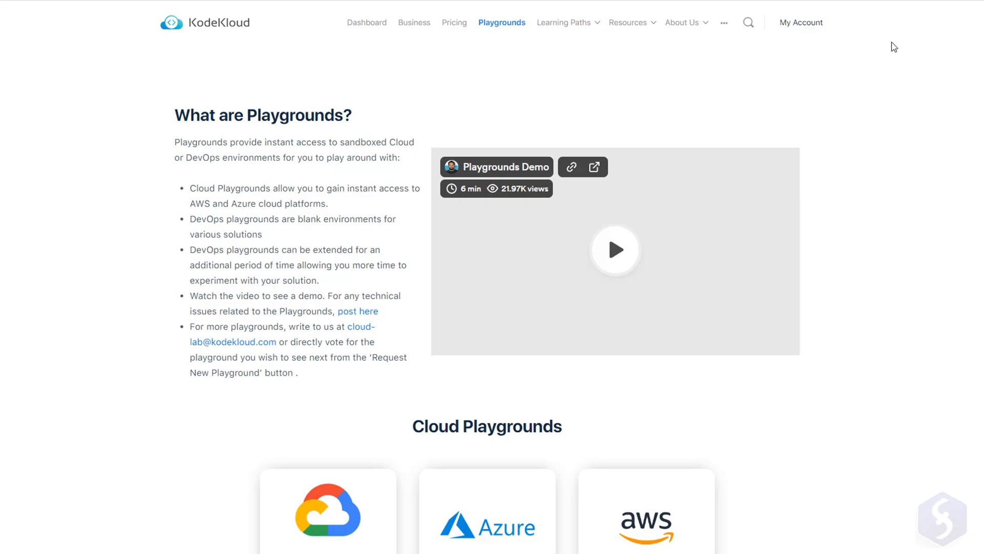
mouse_move(887, 64)
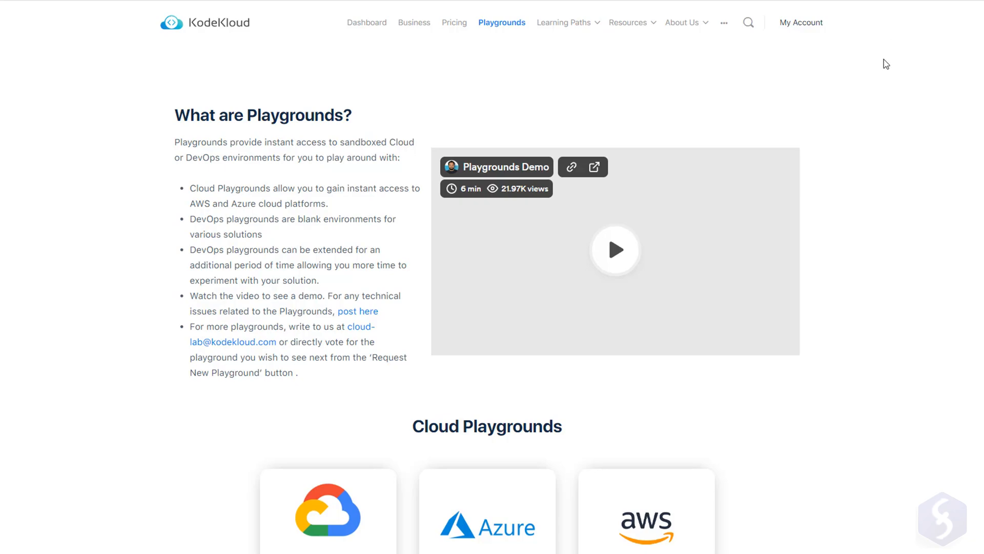
mouse_move(843, 240)
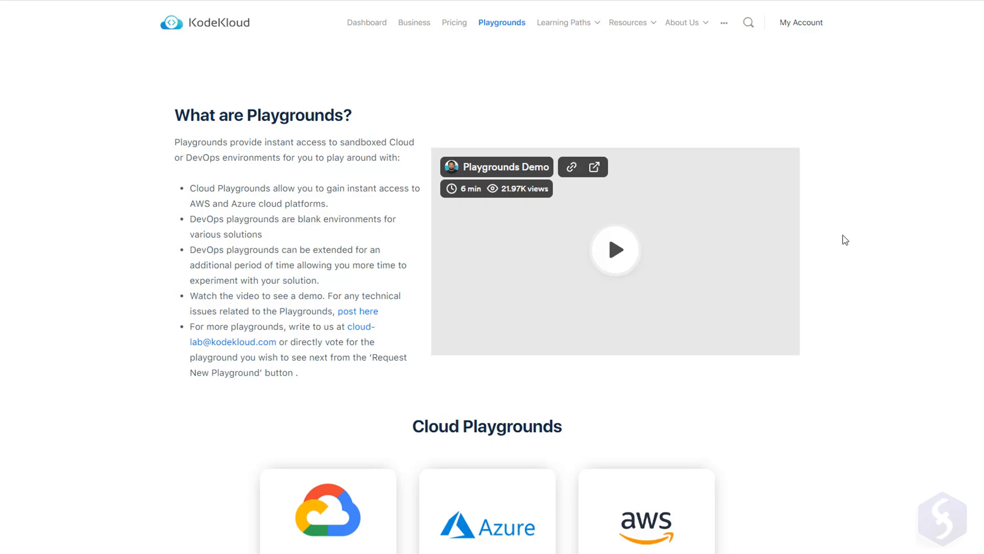
Scroll the Playgrounds page down to the Cloud and DevOps Playgrounds sections.
scroll("down", 3)
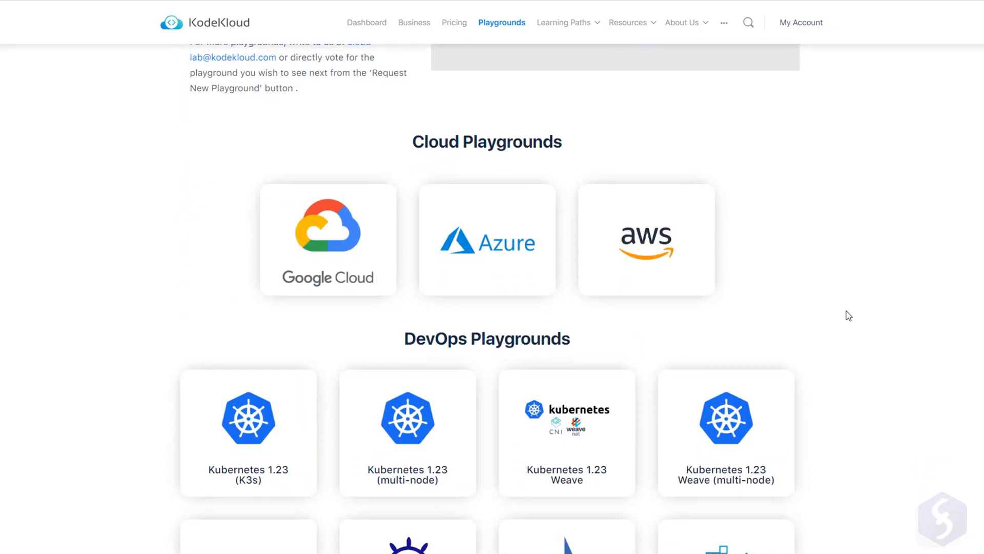
mouse_move(846, 313)
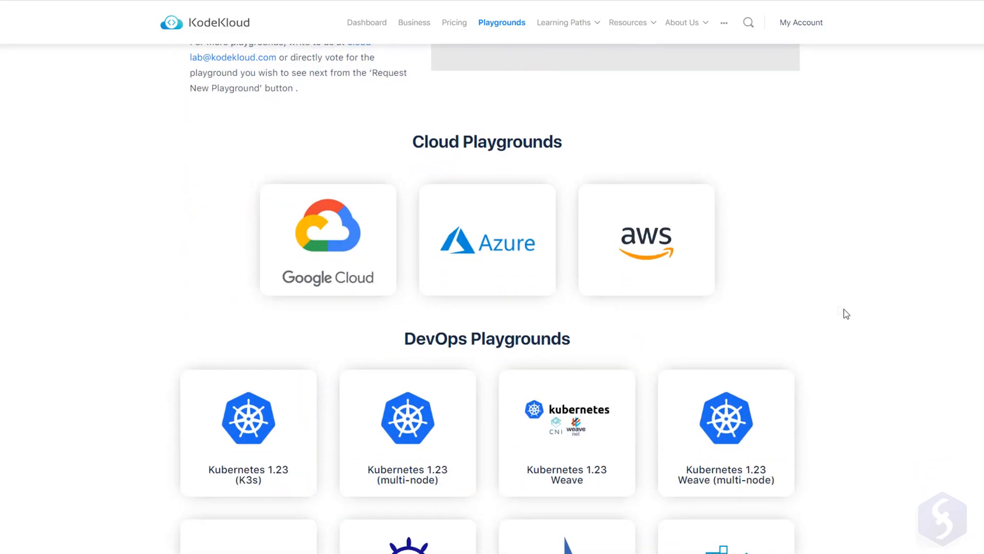
mouse_move(815, 294)
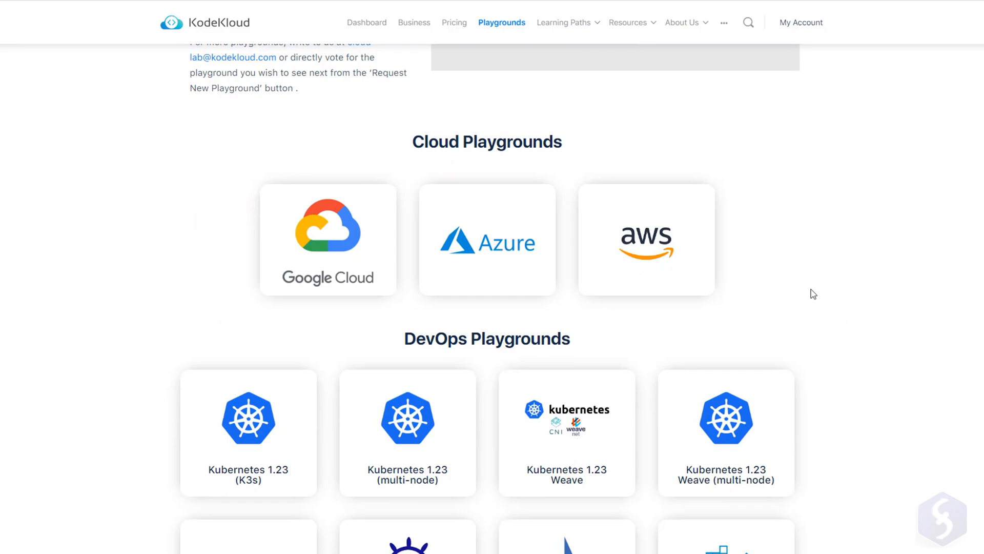
mouse_move(776, 277)
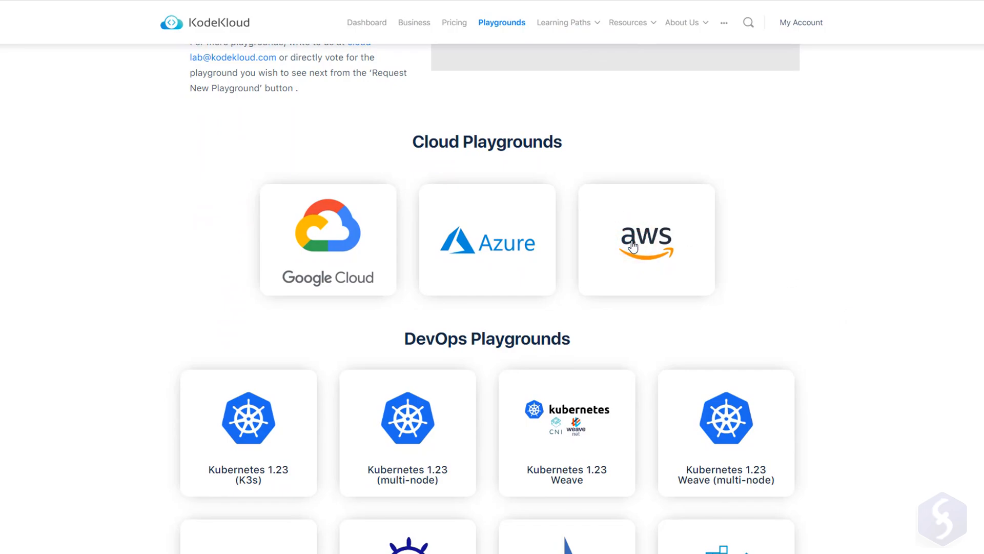
Launch the AWS playground lab, sign in as the IAM user, and accept all cookies.
left_click(646, 243)
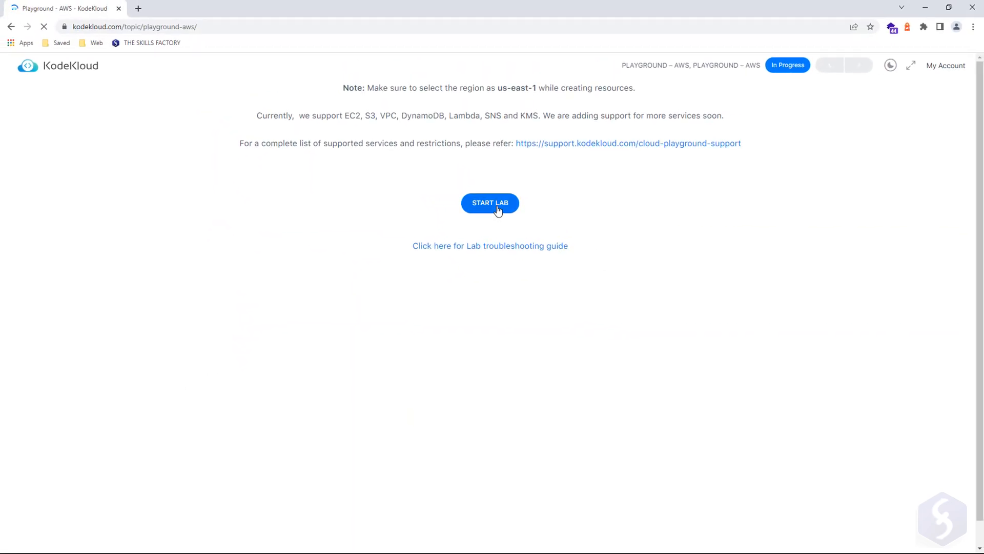
left_click(490, 203)
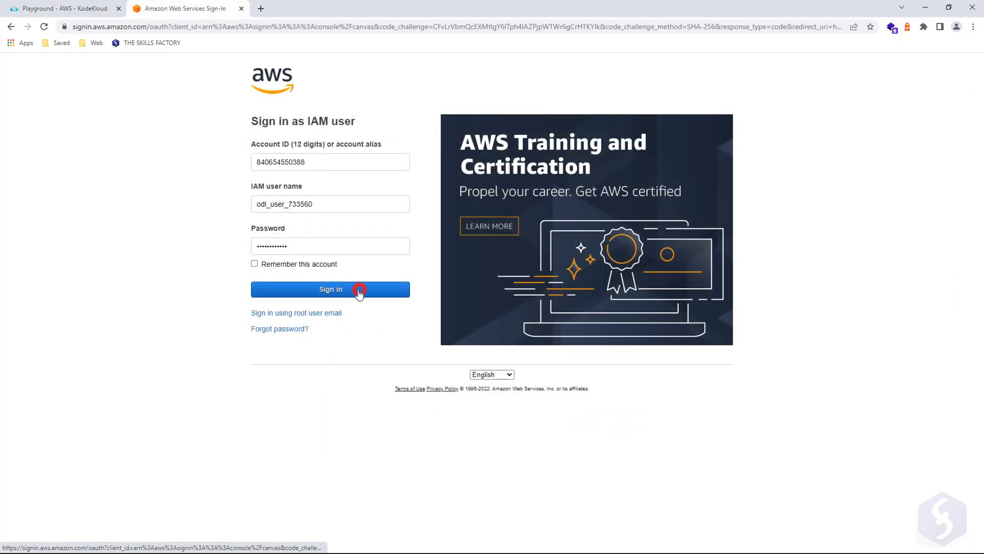
left_click(359, 289)
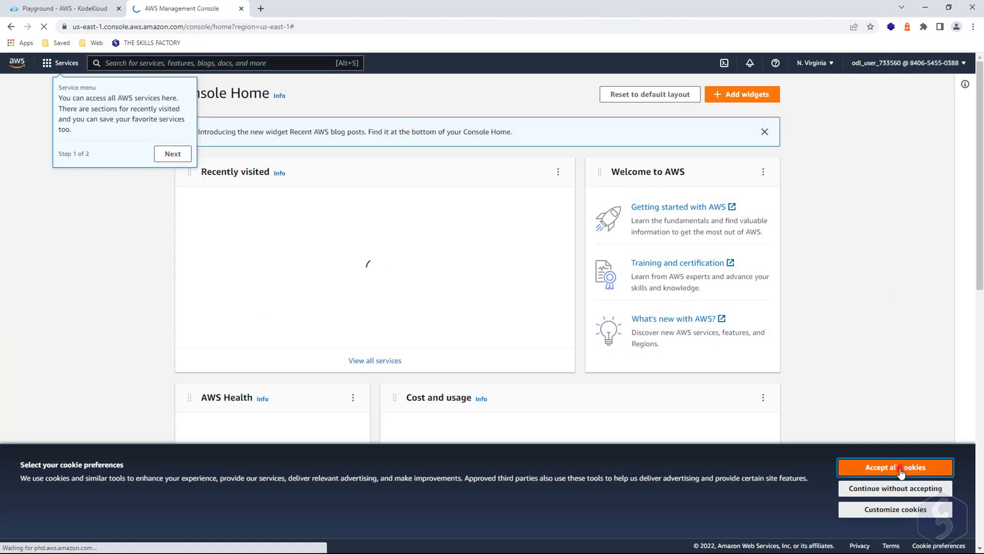
left_click(895, 467)
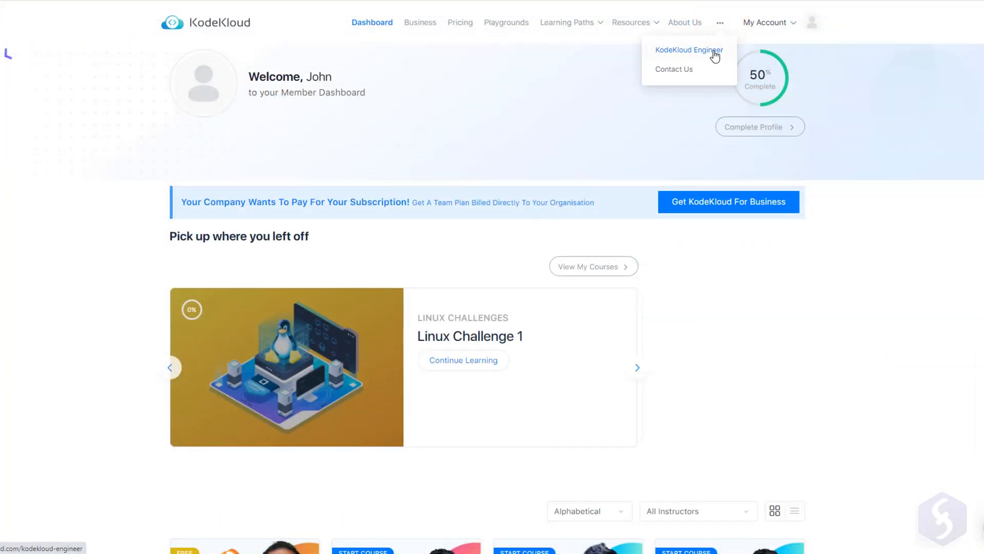
In KodeKloud Engineer, view tasks and leaderboard, then mark the Introduction video task Done.
left_click(689, 49)
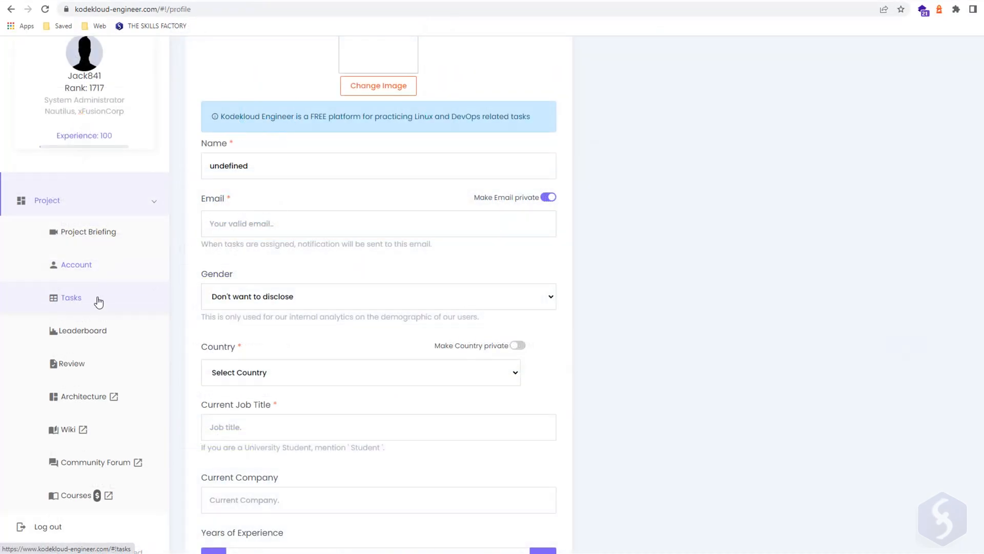
left_click(72, 297)
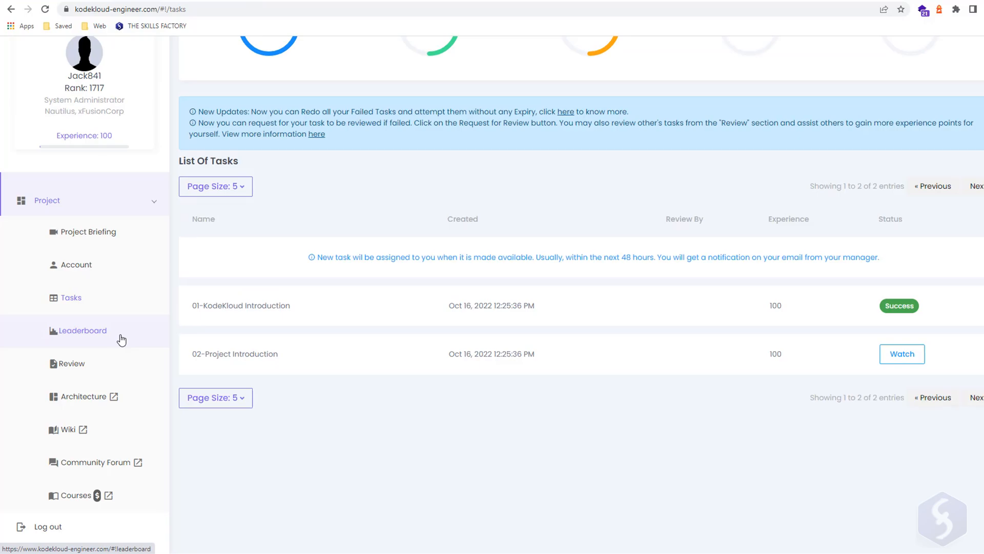
left_click(902, 354)
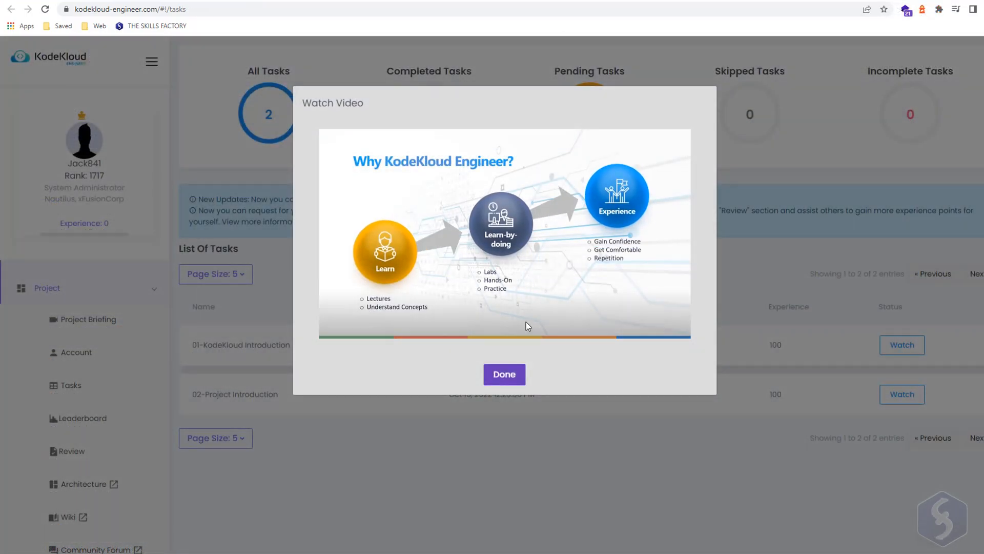
mouse_move(509, 383)
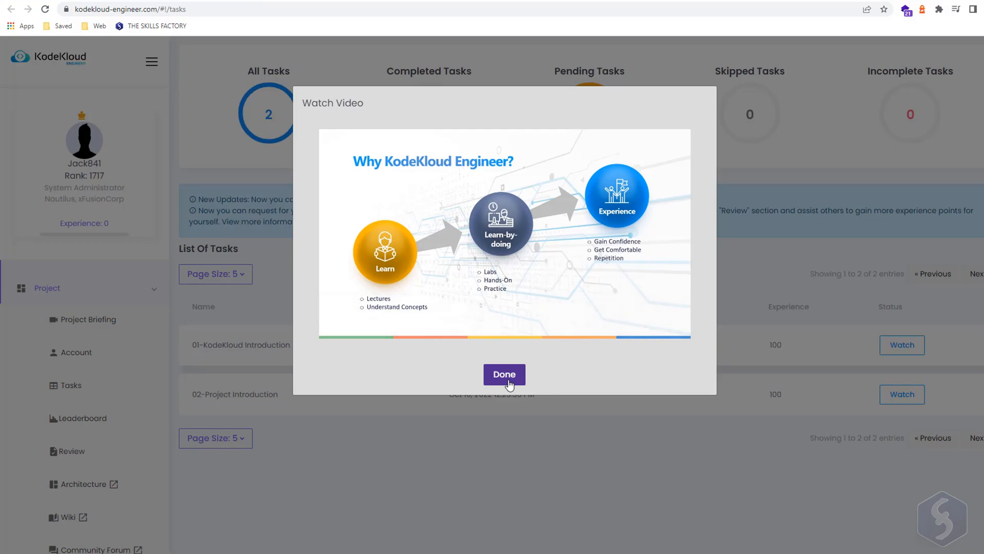
left_click(505, 375)
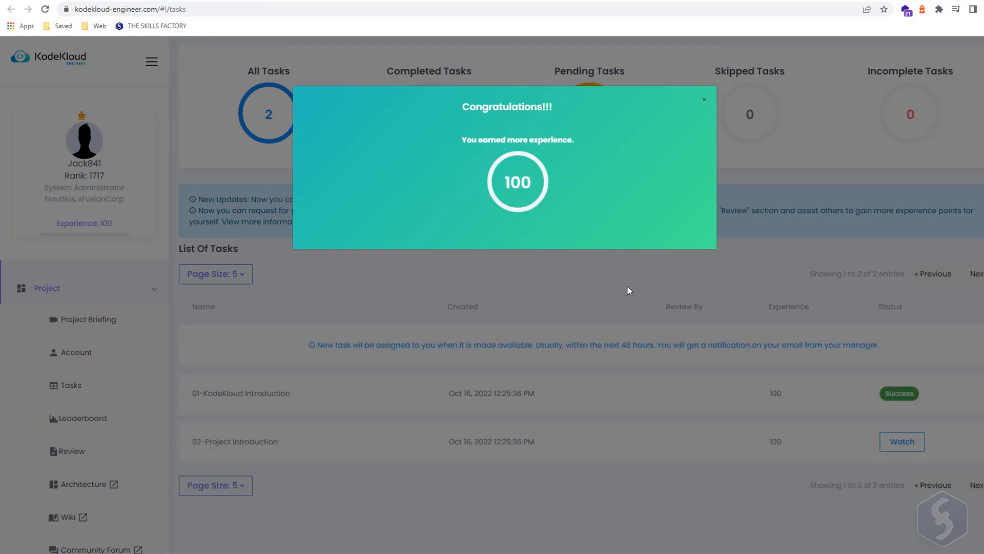
mouse_move(704, 98)
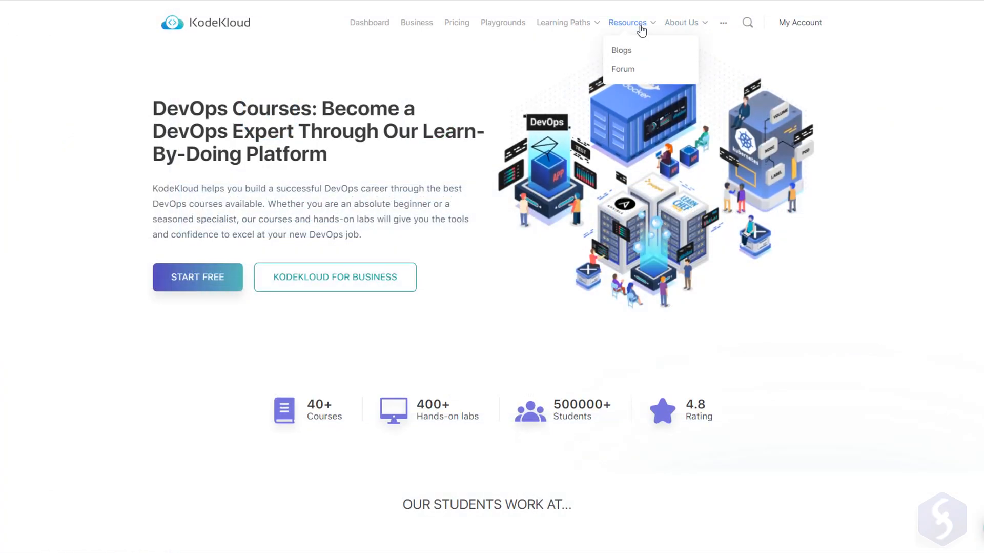
Browse the Community Forum, open the 'find' command string thread, then visit Plans & Pricing.
left_click(623, 69)
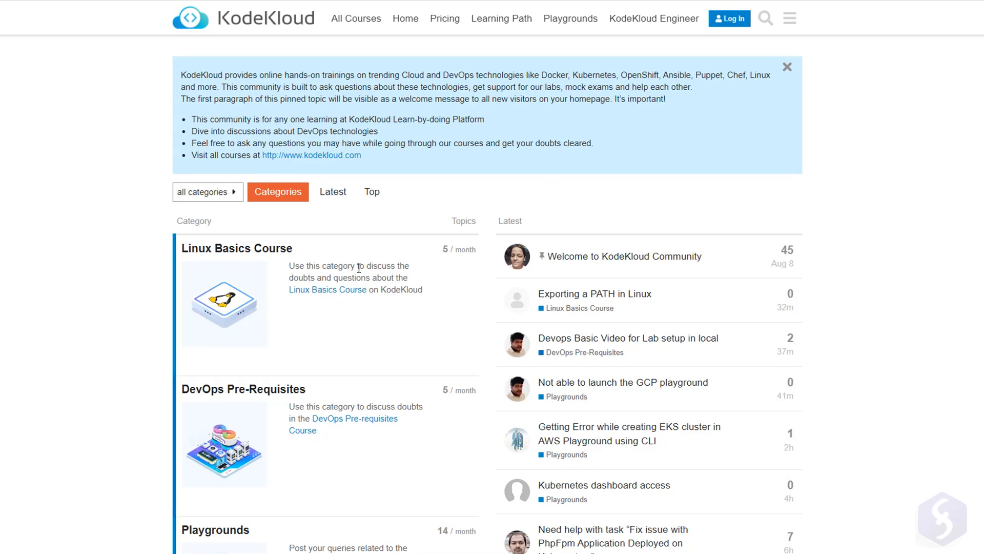
mouse_move(675, 260)
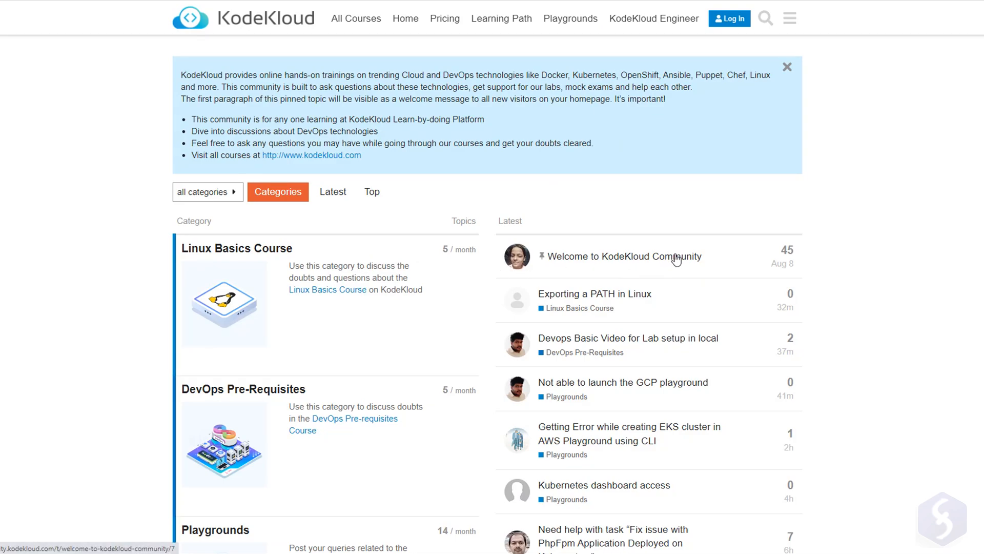
mouse_move(658, 319)
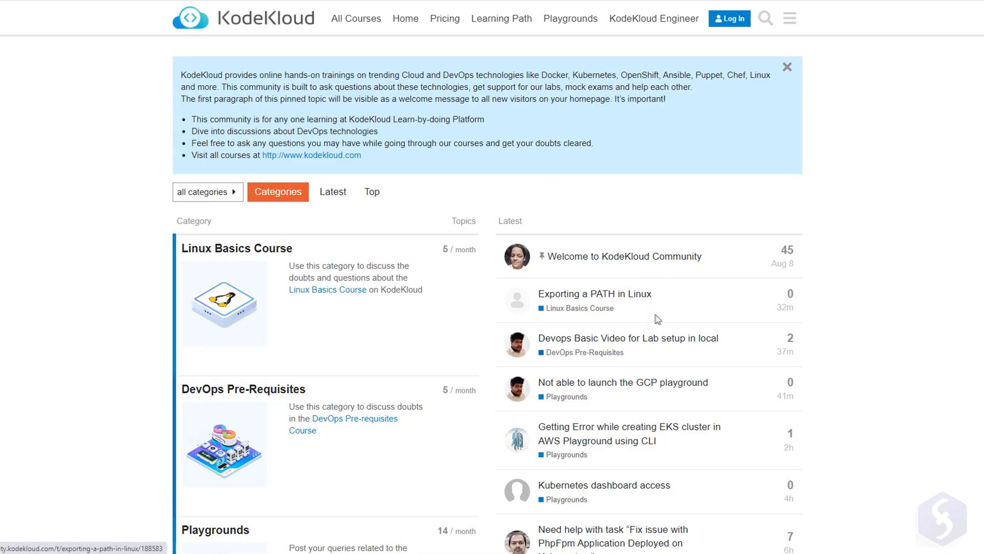
scroll("down", 3)
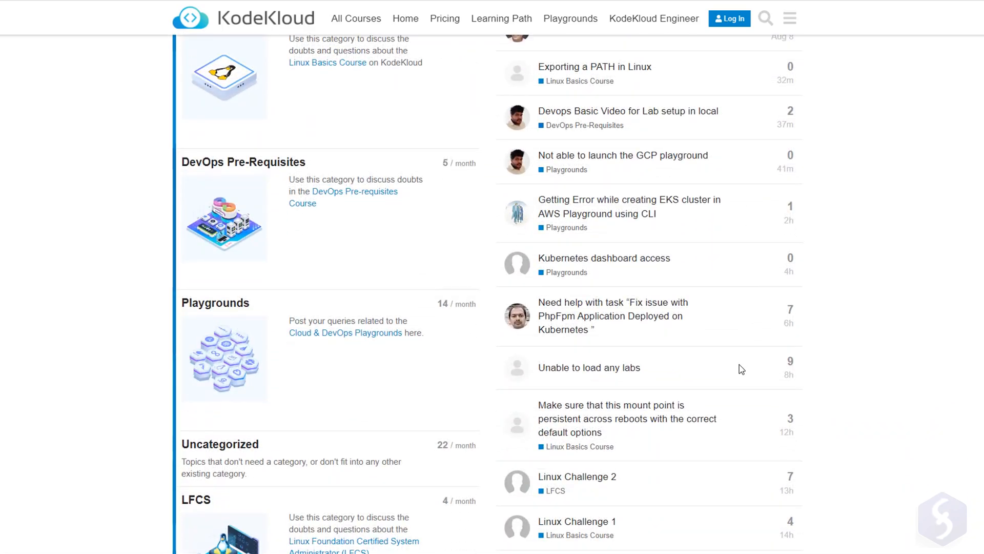
scroll("down", 3)
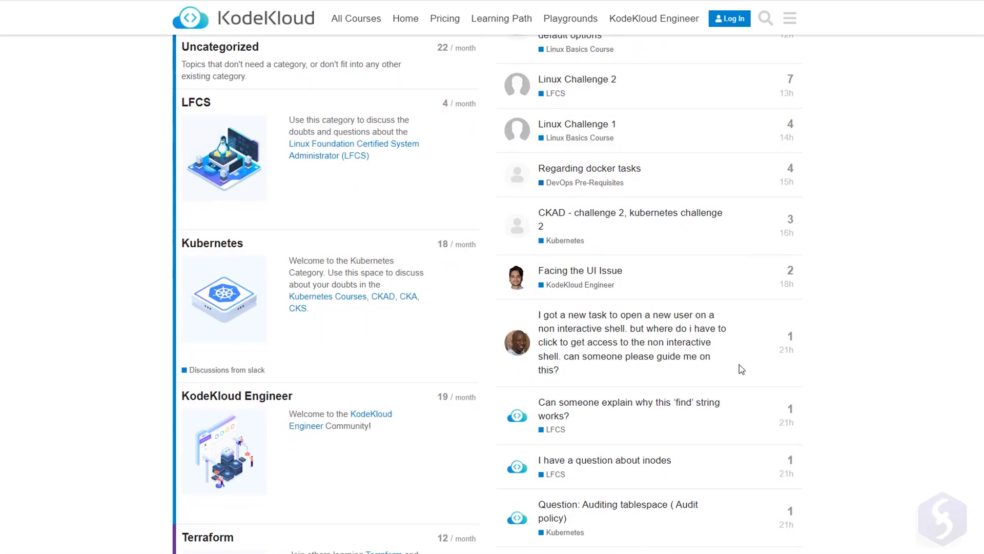
scroll("down", 3)
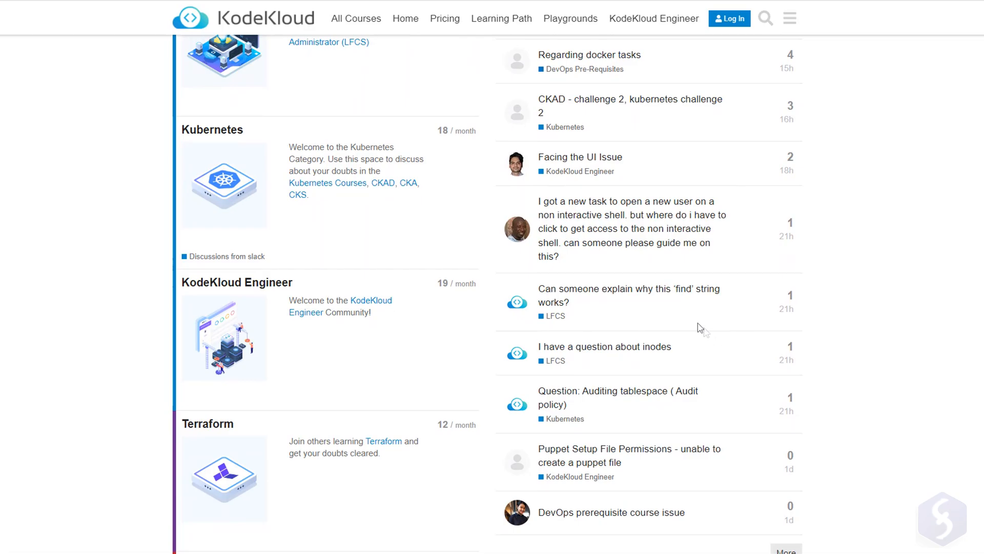
left_click(629, 295)
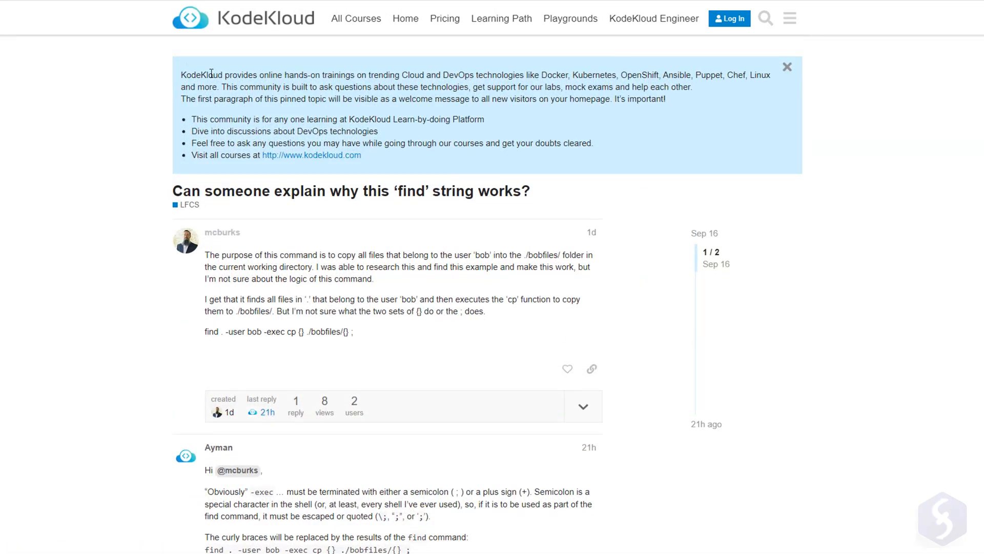
left_click(445, 19)
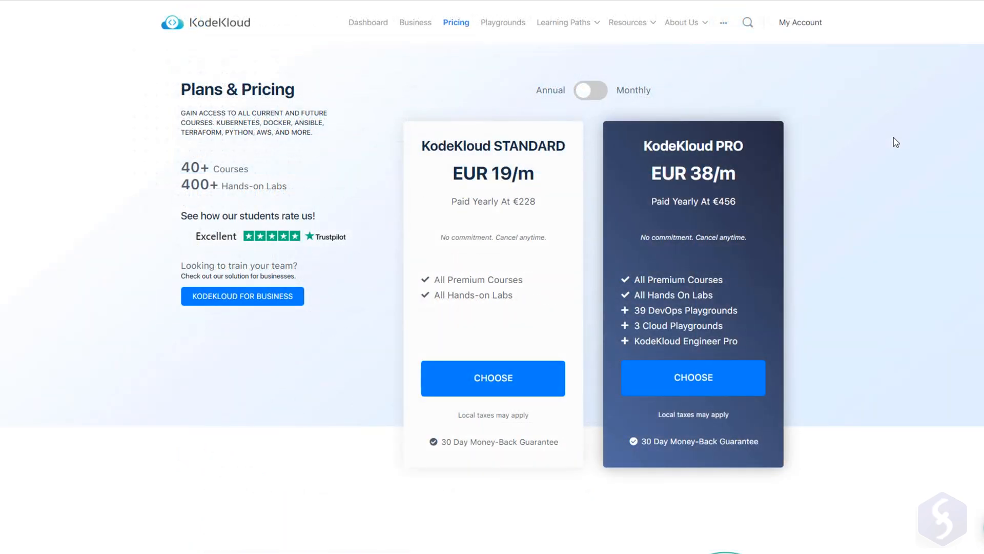
mouse_move(909, 154)
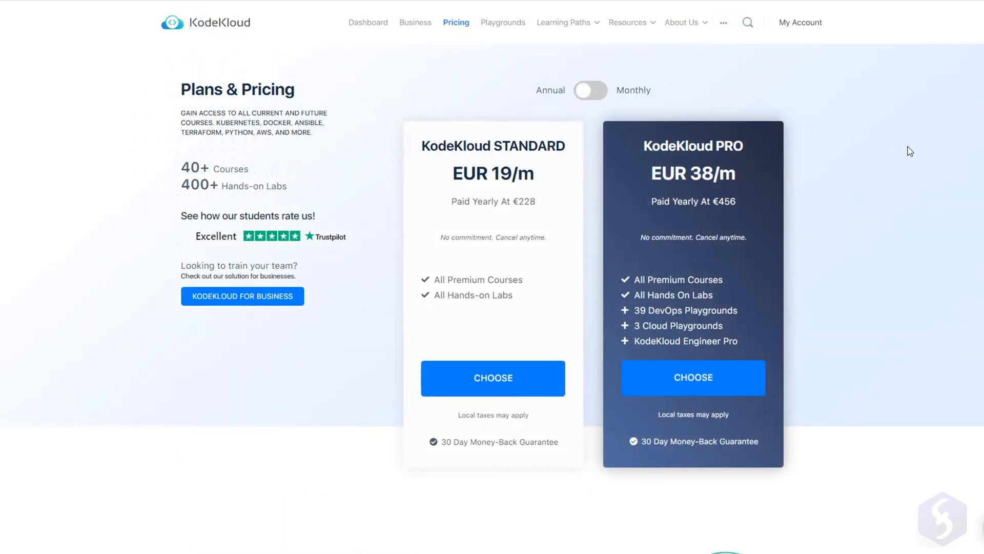
mouse_move(817, 82)
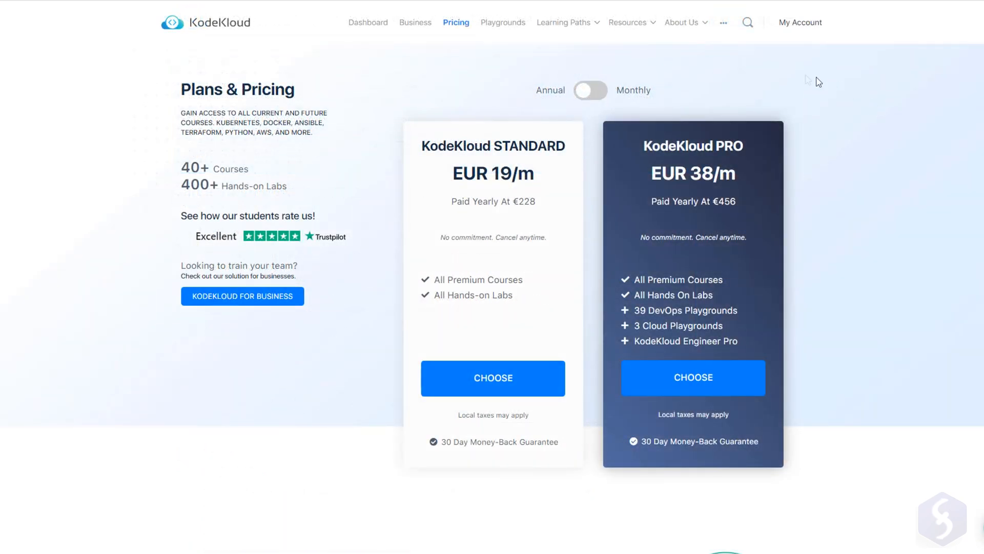
mouse_move(591, 93)
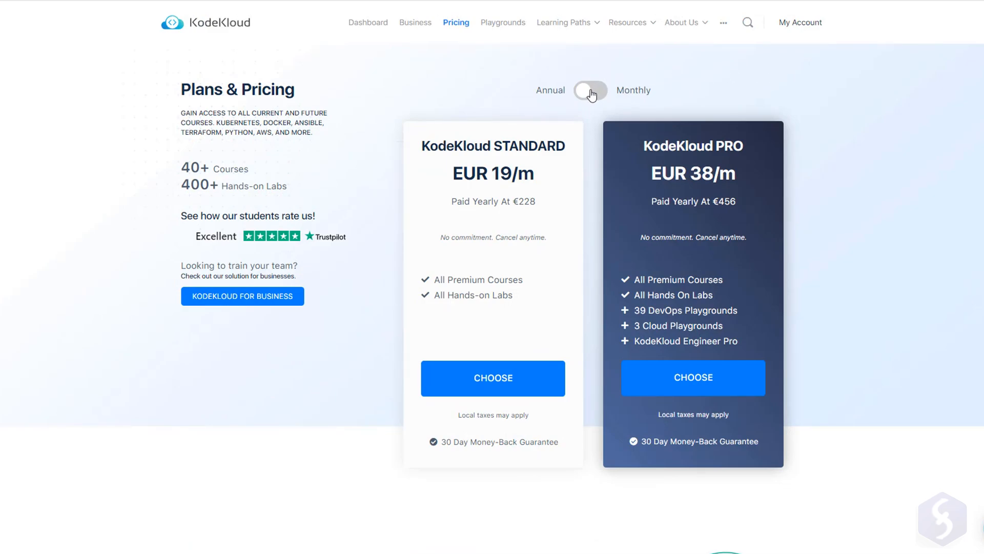
Switch pricing to Monthly, showing STANDARD at EUR 35/m and PRO at EUR 70/m.
left_click(591, 91)
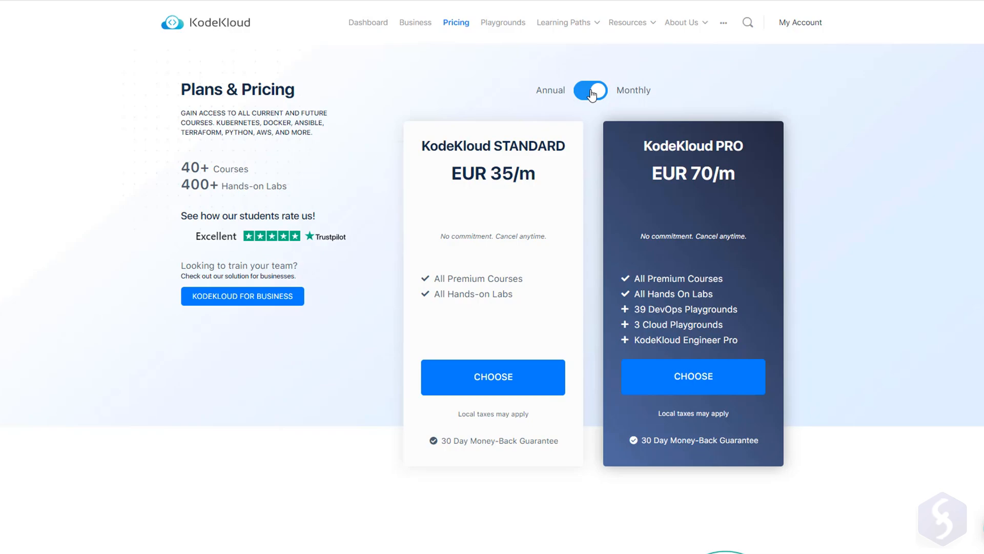
left_click(591, 90)
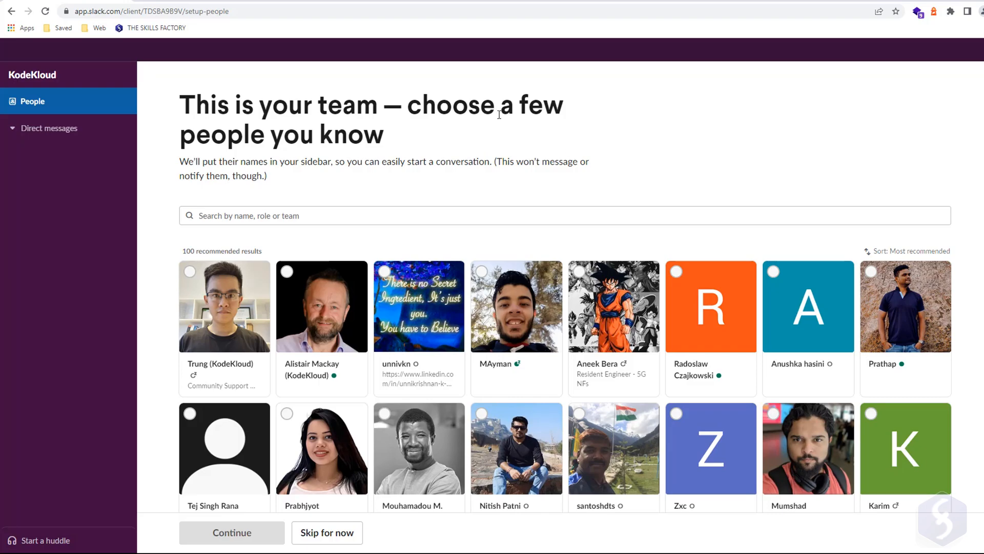
Skip teammate selection and view the achievements, announcements, devops-interview-course and golang channels.
left_click(327, 533)
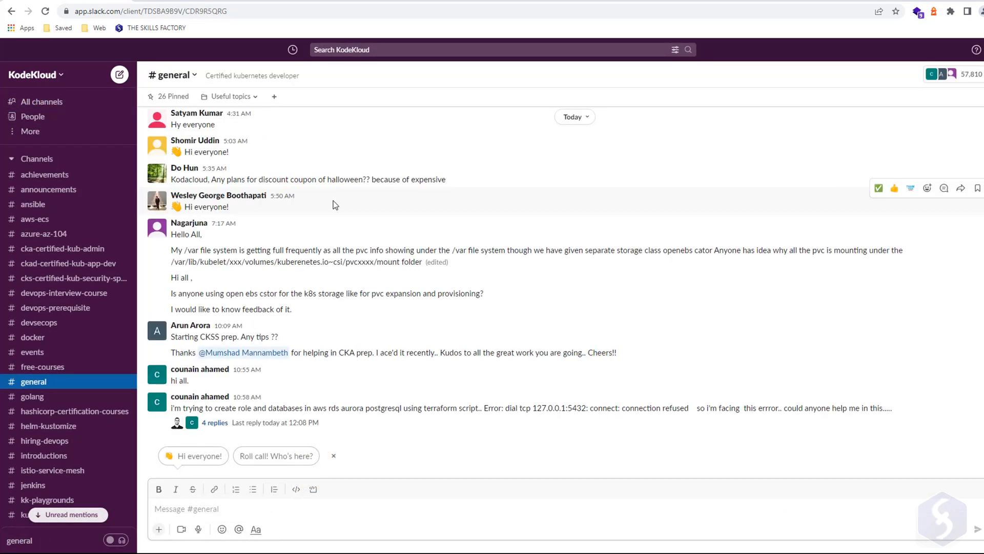
mouse_move(487, 312)
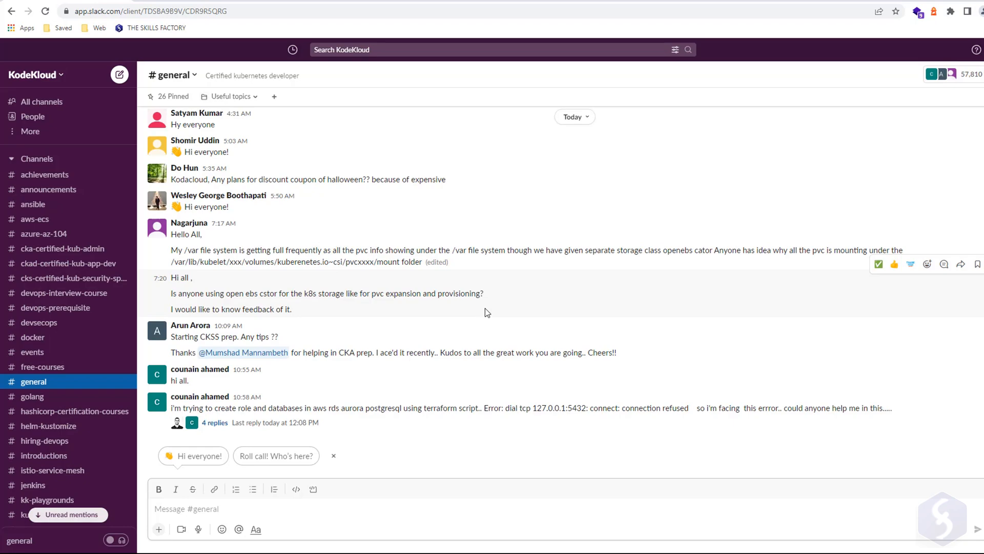
mouse_move(48, 177)
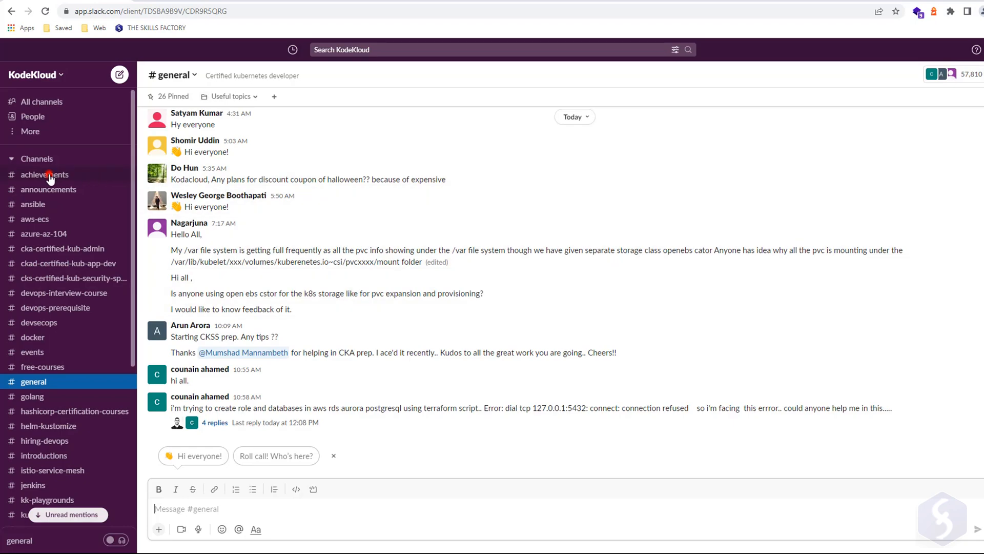
left_click(44, 174)
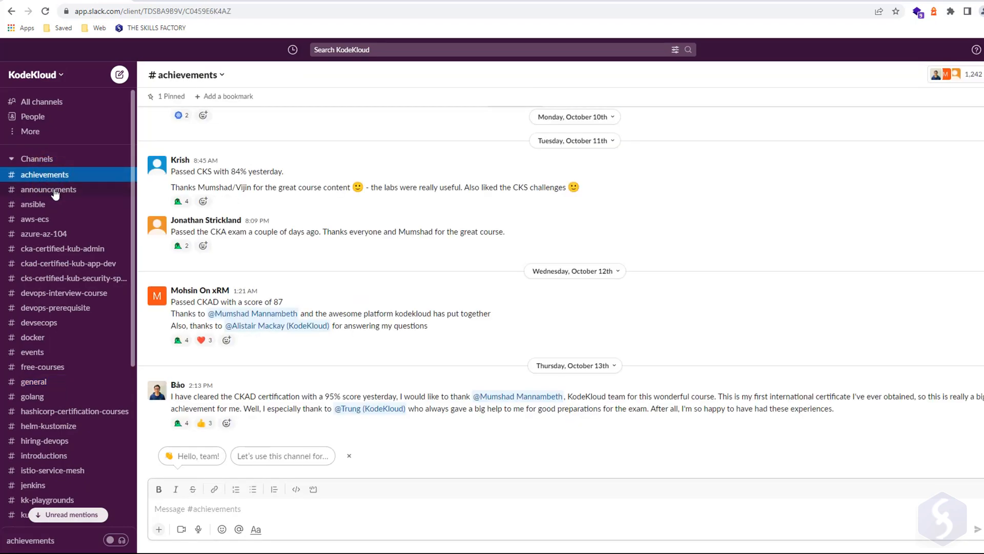
left_click(49, 189)
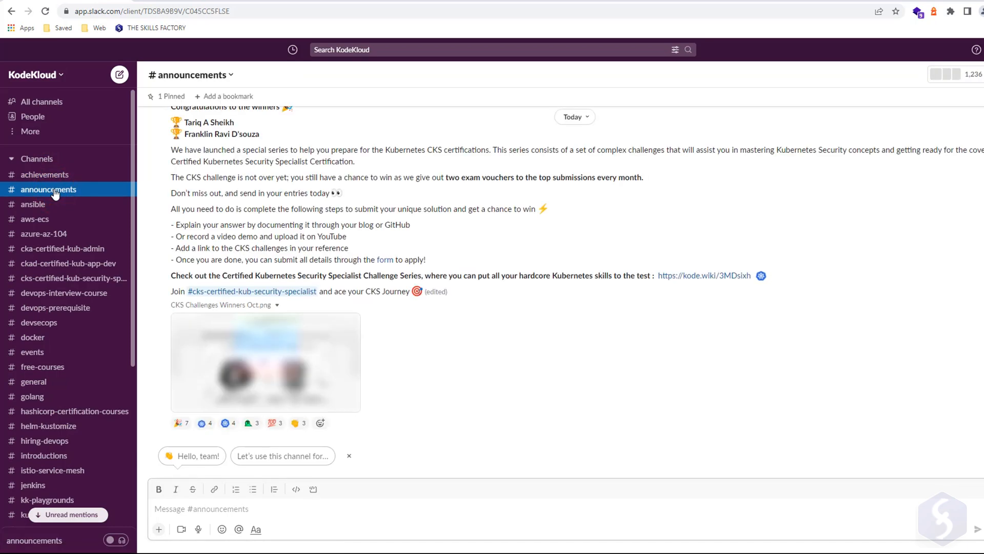
left_click(64, 293)
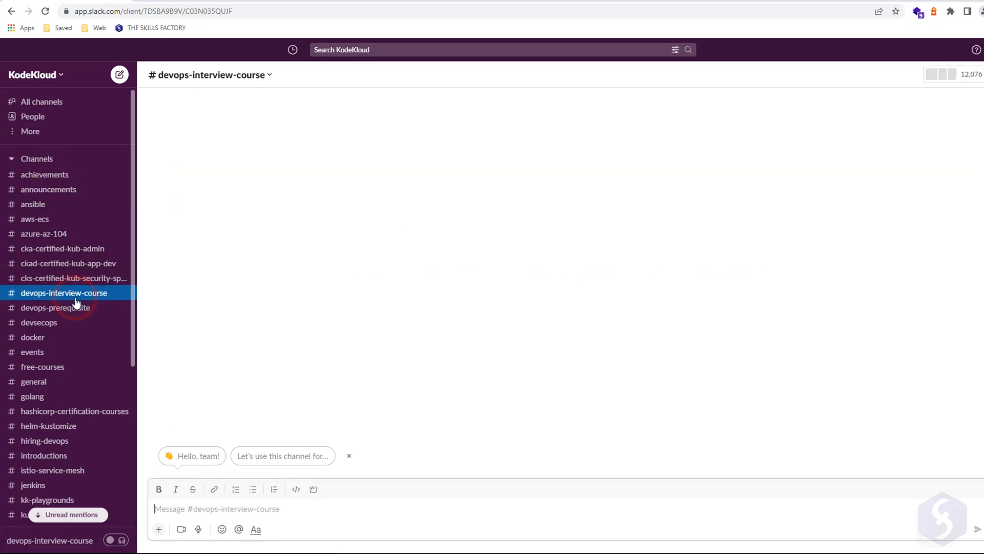
left_click(64, 293)
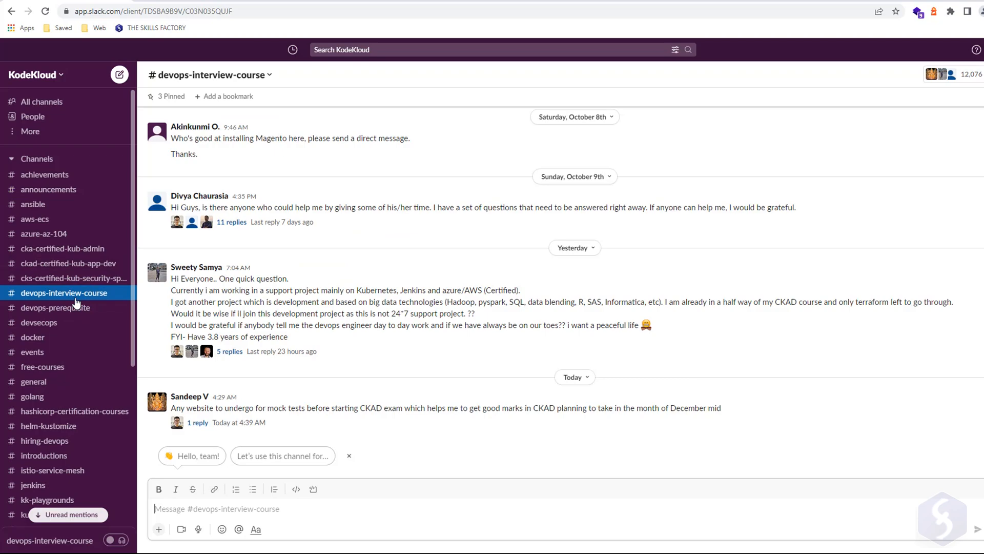
mouse_move(43, 400)
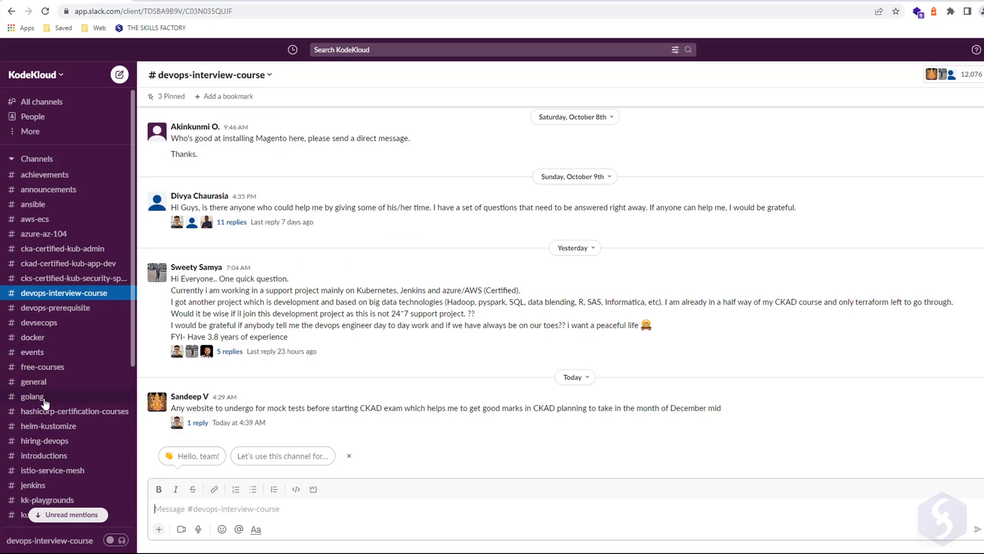
left_click(34, 396)
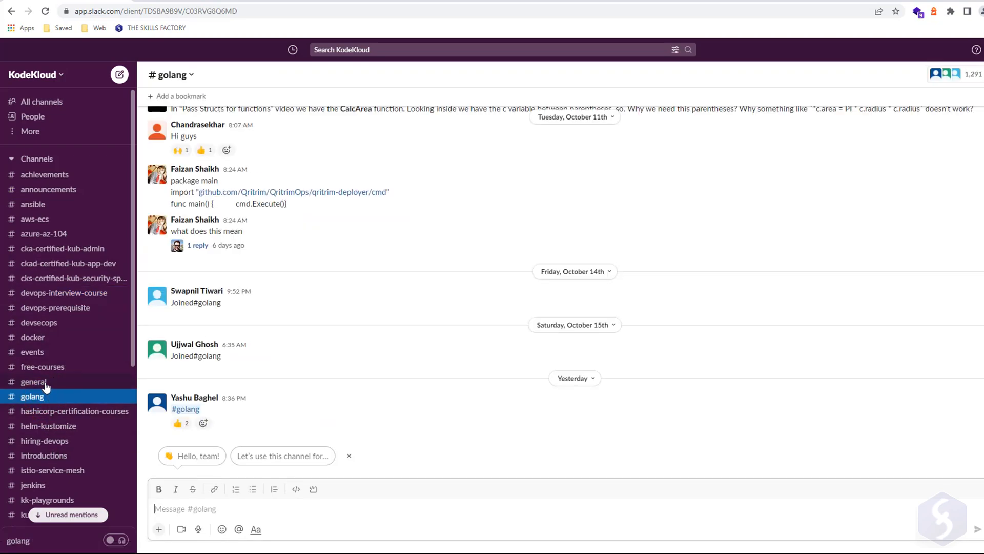